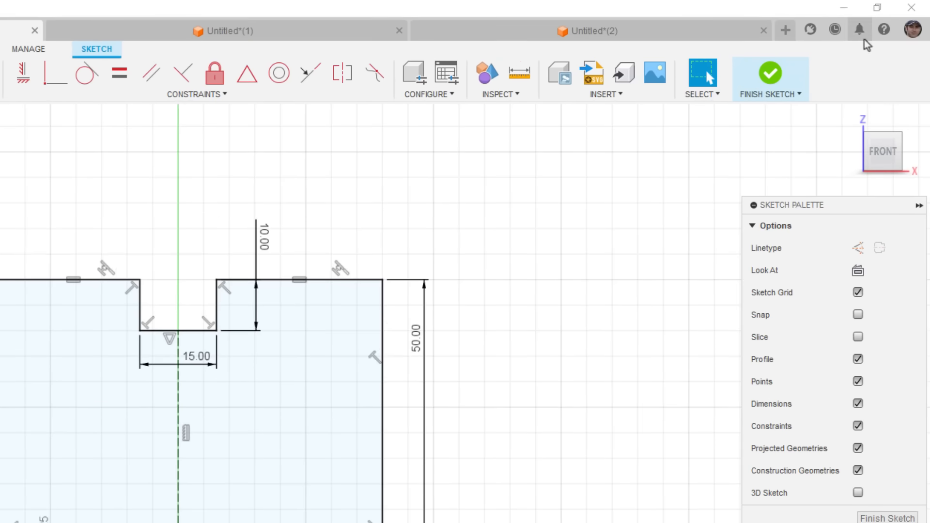
- Review the graphics diagnostic information from the help menu and dismiss it
{"action": "left_click", "coordinate": [882, 29]}
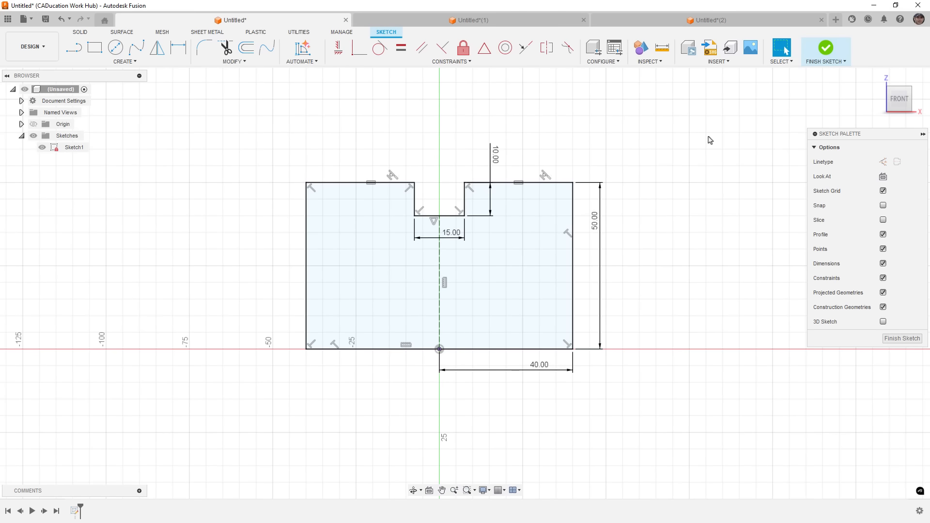
{"action": "mouse_move", "coordinate": [678, 138]}
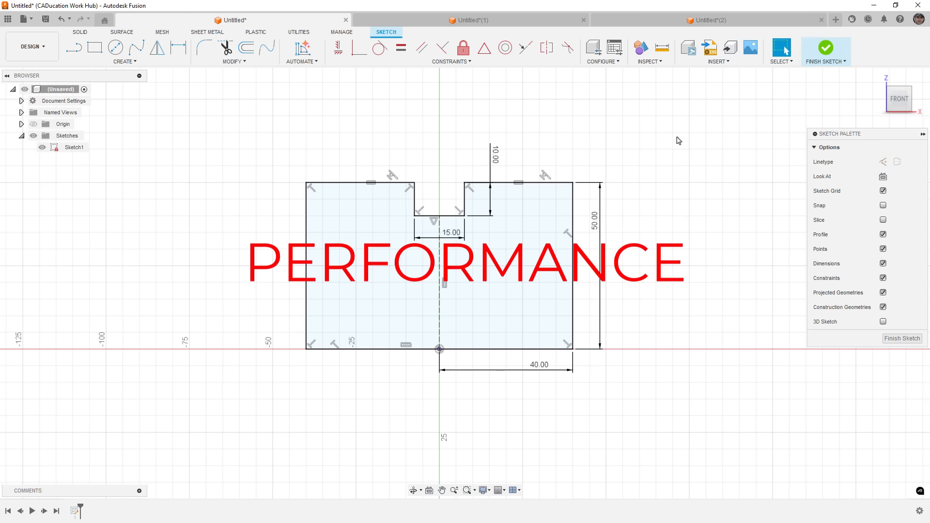
{"action": "mouse_move", "coordinate": [681, 136]}
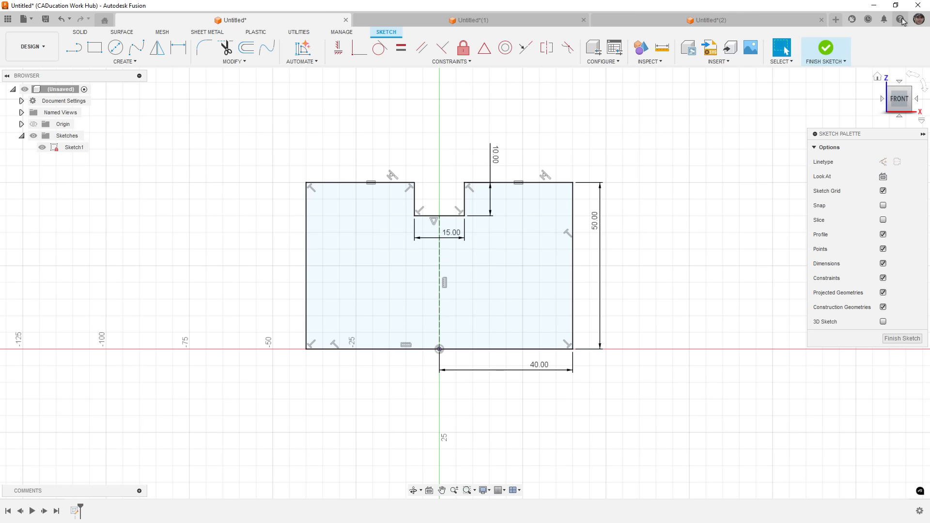
{"action": "left_click", "coordinate": [901, 18]}
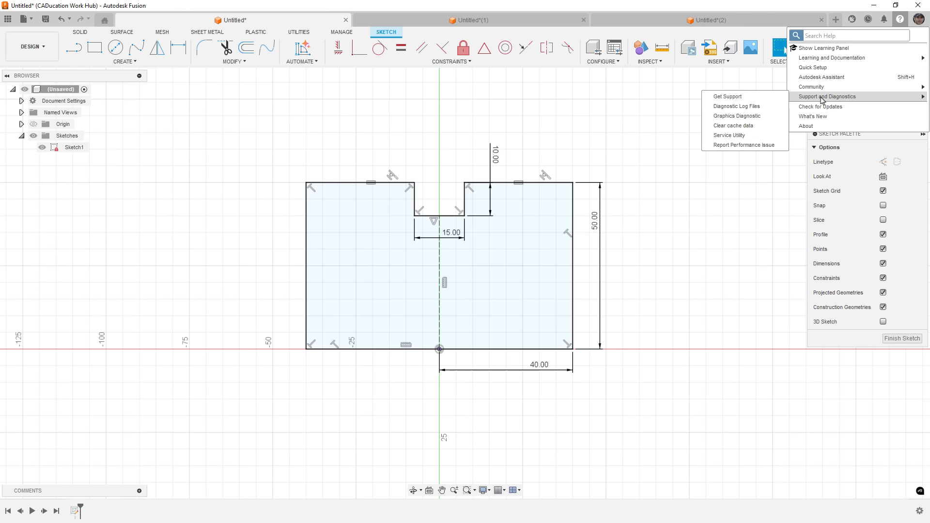
{"action": "left_click", "coordinate": [736, 117]}
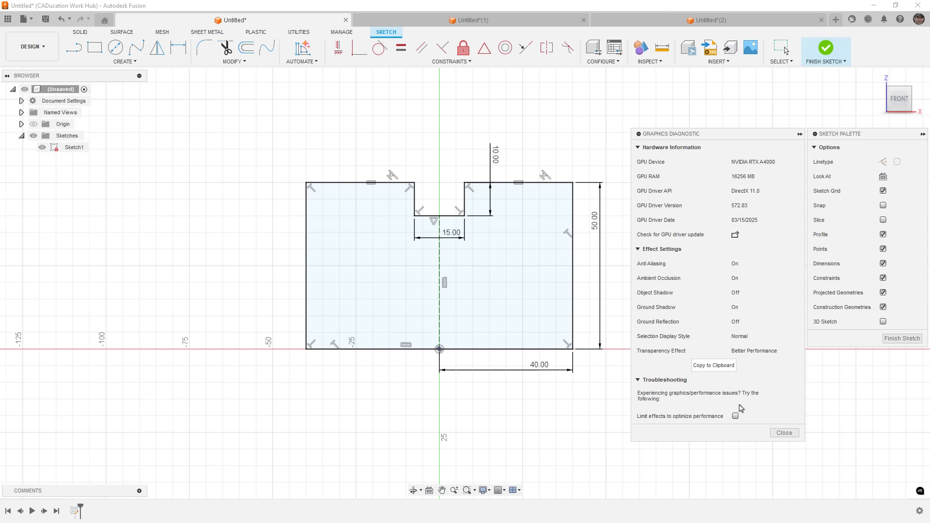
{"action": "left_click", "coordinate": [785, 432]}
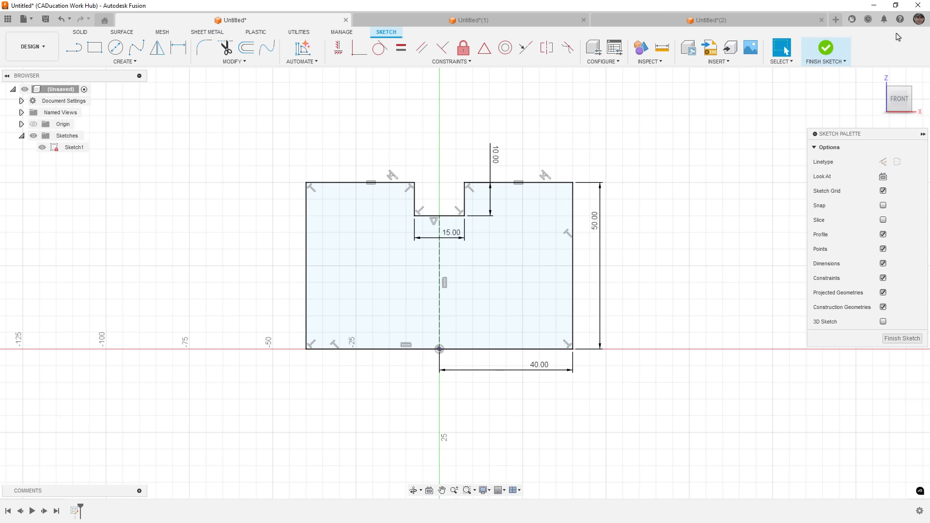
- Launch the Fusion service utility from the help menu and close its window
{"action": "left_click", "coordinate": [900, 20]}
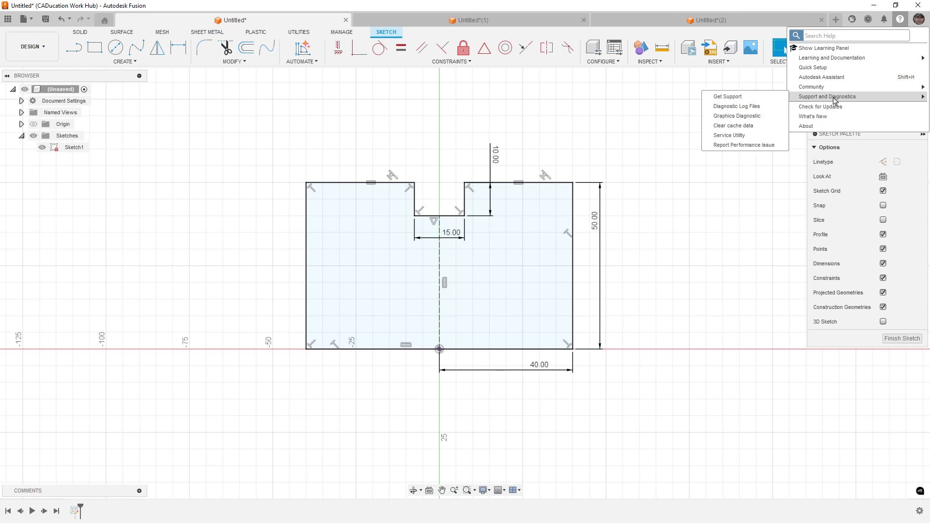
{"action": "left_click", "coordinate": [740, 139]}
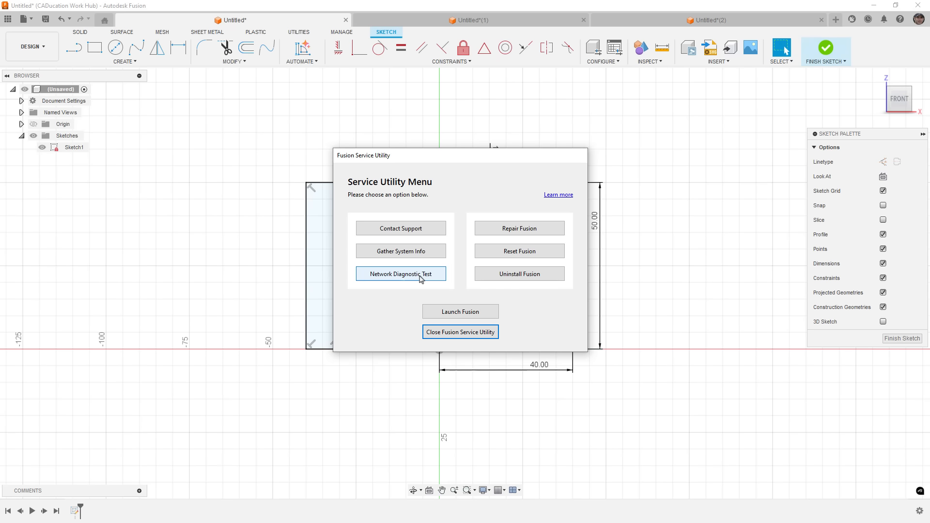
{"action": "left_click", "coordinate": [460, 331]}
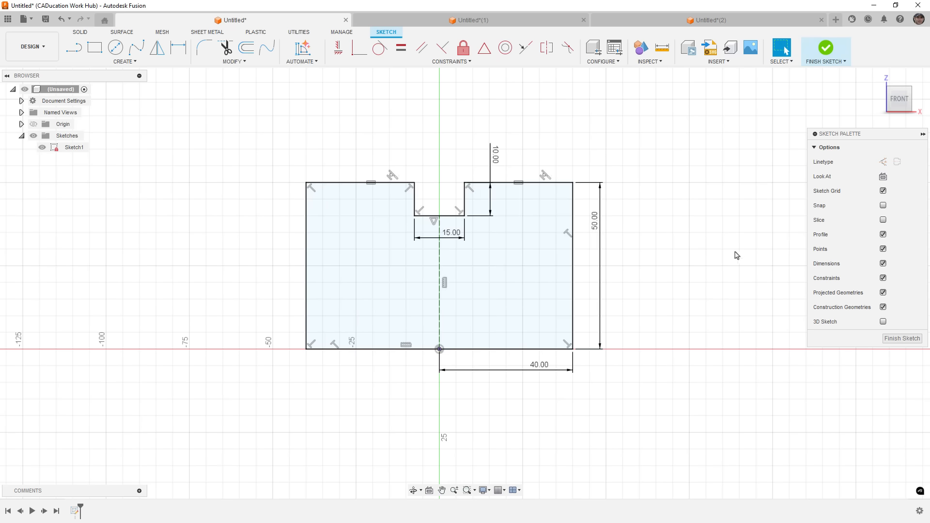
{"action": "mouse_move", "coordinate": [750, 243]}
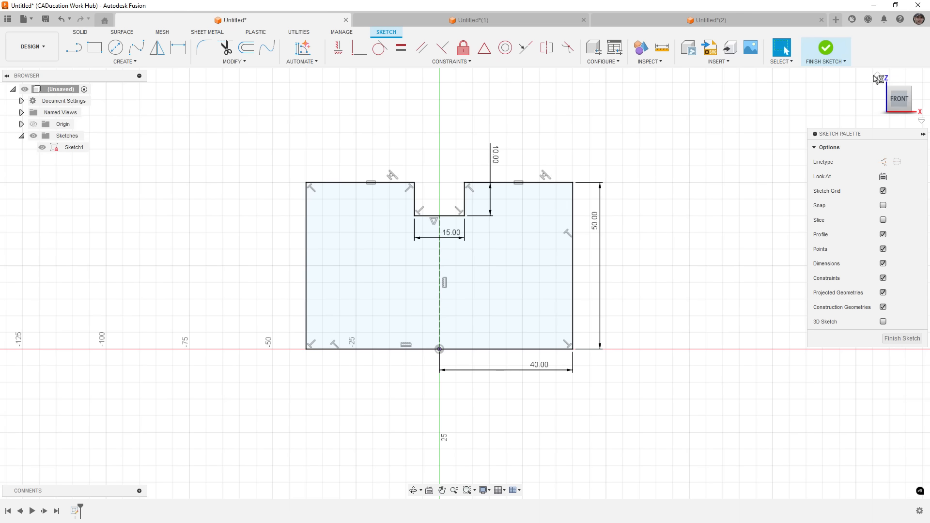
- Bring up the performance-issue feedback form, dismiss it, and finish the first sketch
{"action": "left_click", "coordinate": [899, 19]}
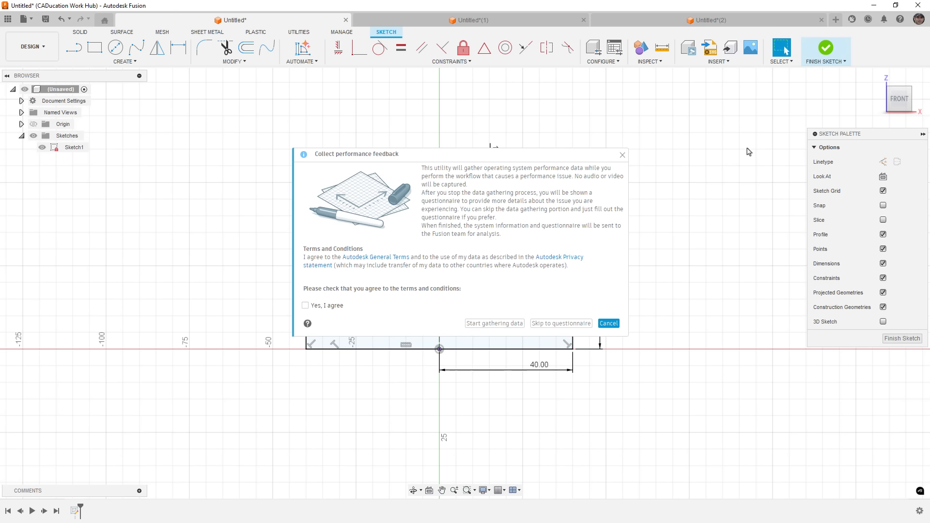
{"action": "mouse_move", "coordinate": [698, 177]}
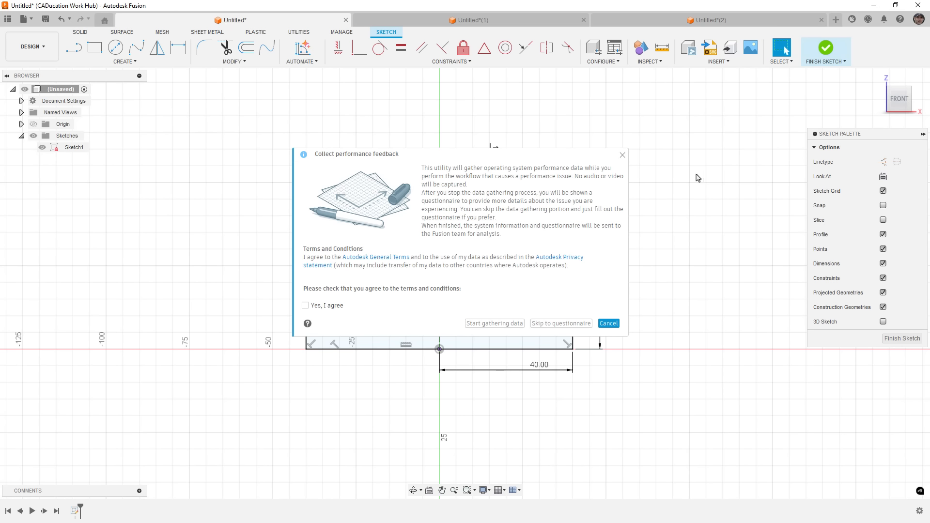
{"action": "mouse_move", "coordinate": [686, 187]}
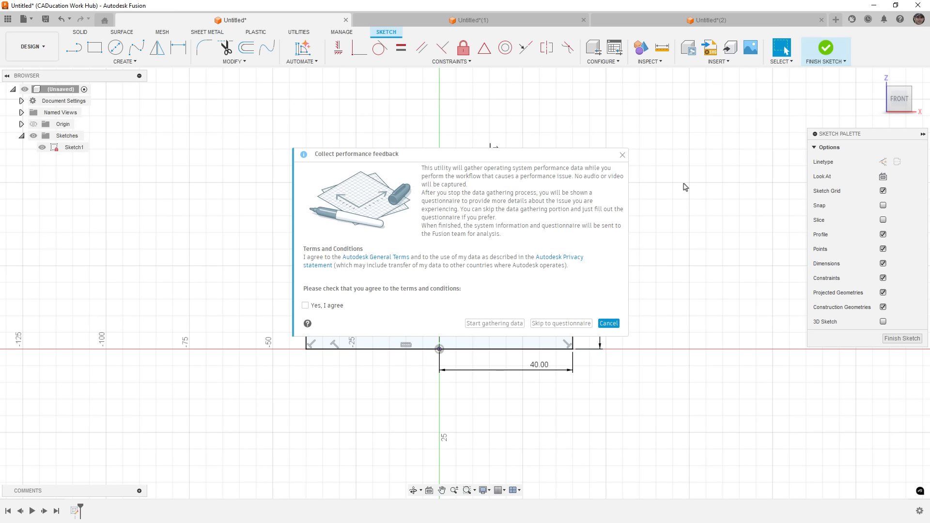
{"action": "mouse_move", "coordinate": [483, 327]}
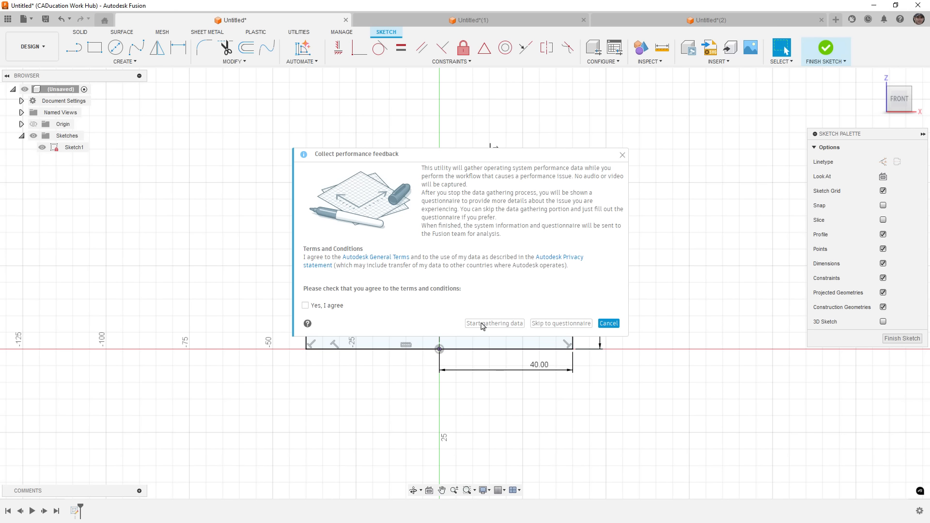
{"action": "mouse_move", "coordinate": [597, 268]}
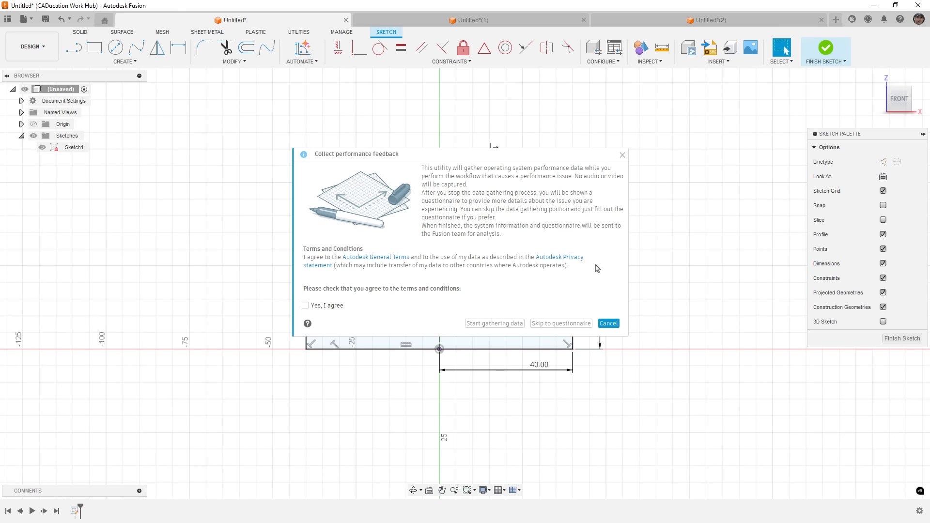
{"action": "mouse_move", "coordinate": [517, 331]}
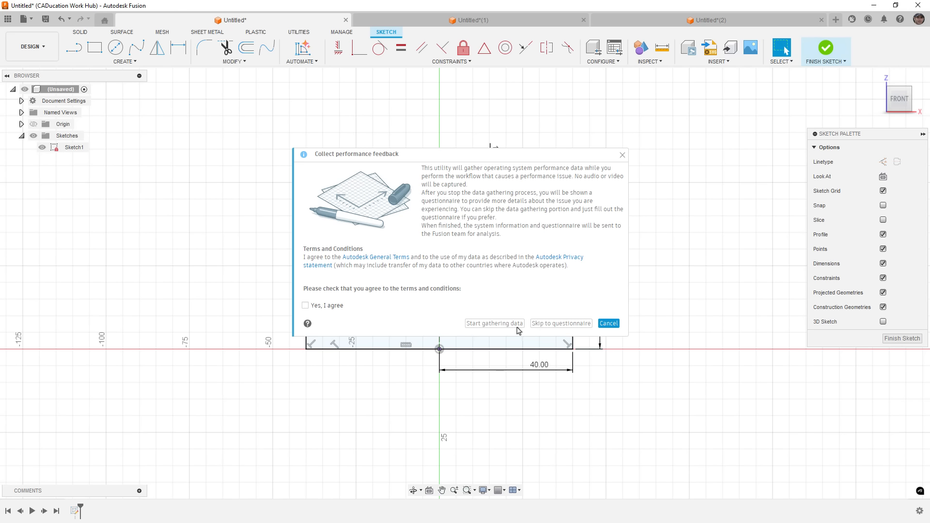
{"action": "mouse_move", "coordinate": [543, 330]}
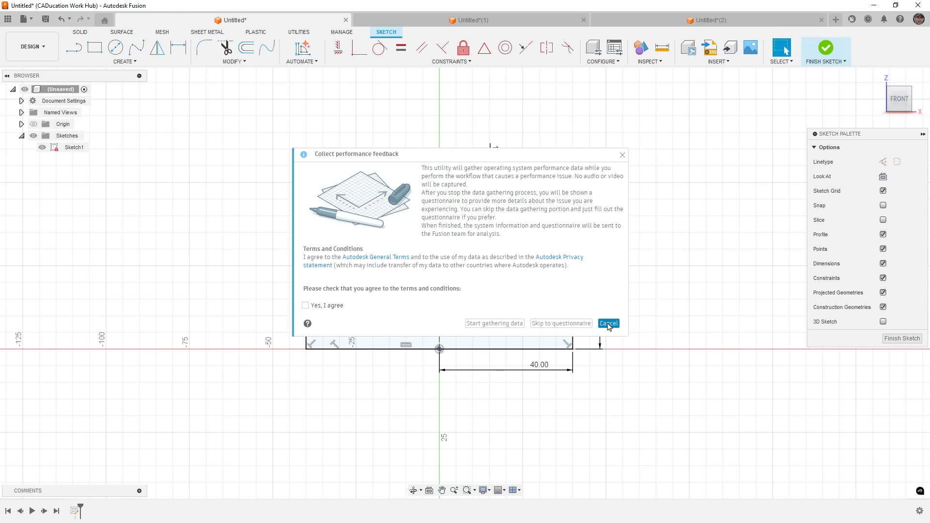
{"action": "left_click", "coordinate": [609, 324]}
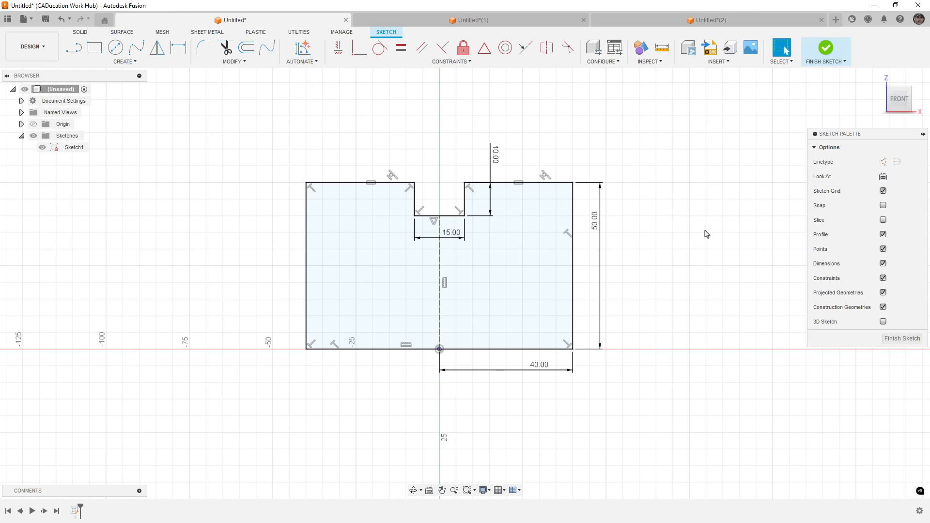
{"action": "mouse_move", "coordinate": [704, 256]}
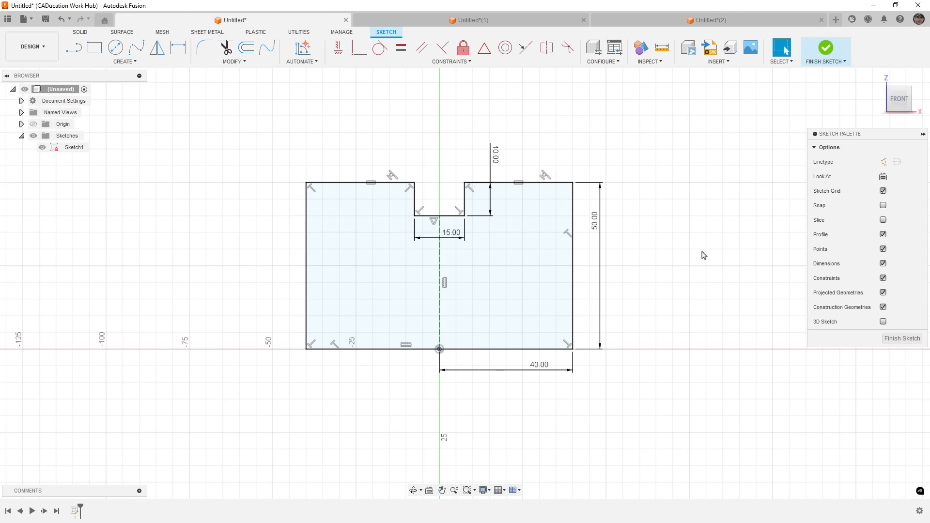
{"action": "mouse_move", "coordinate": [702, 251]}
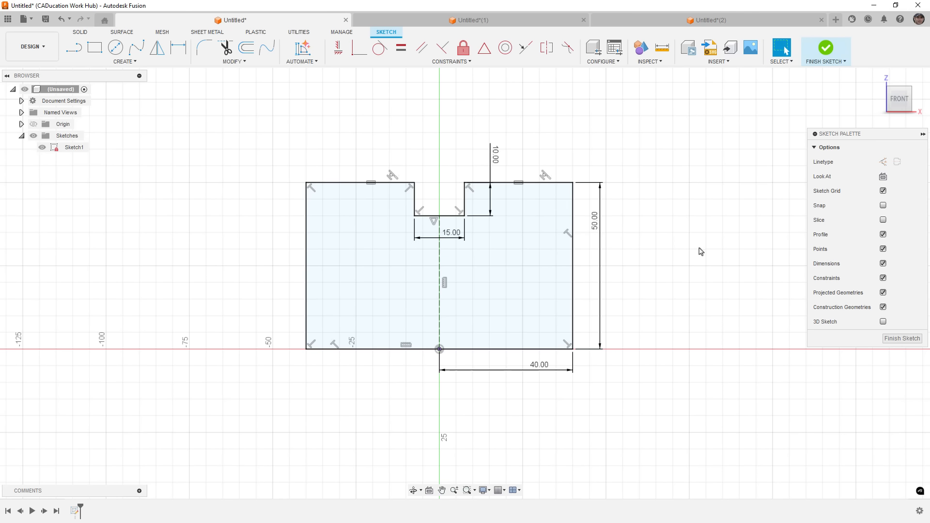
{"action": "mouse_move", "coordinate": [698, 261]}
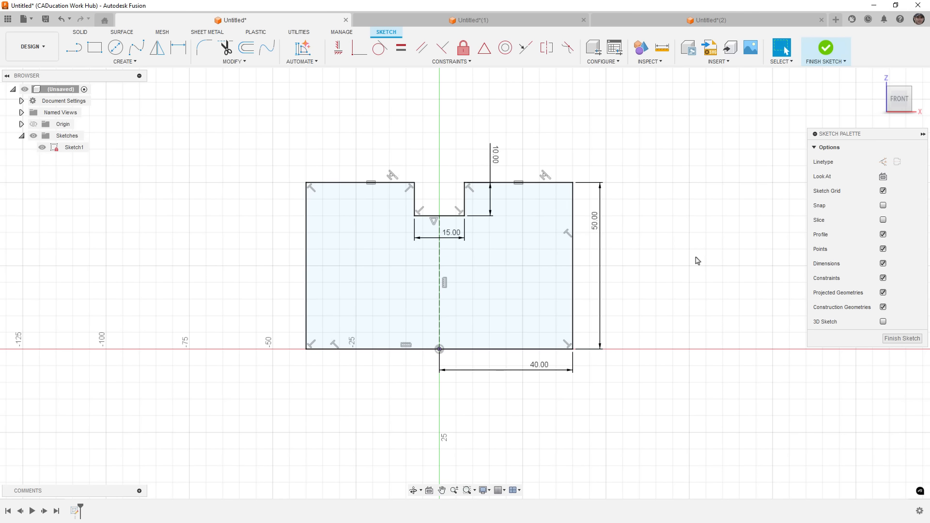
{"action": "mouse_move", "coordinate": [690, 260]}
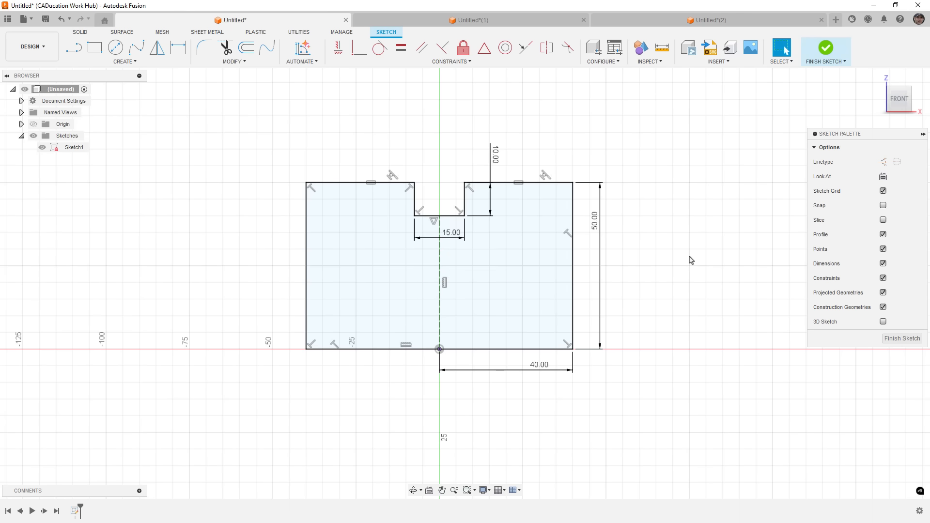
{"action": "mouse_move", "coordinate": [688, 257]}
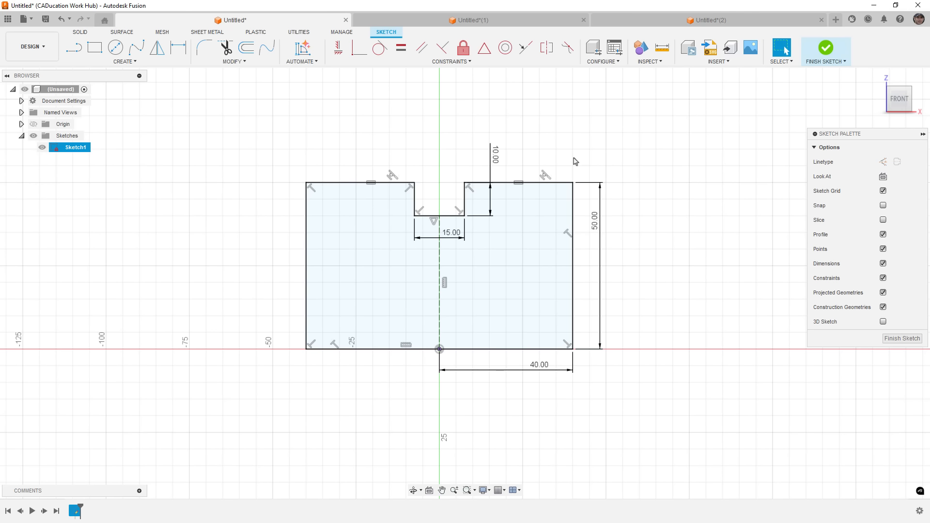
{"action": "mouse_move", "coordinate": [579, 159]}
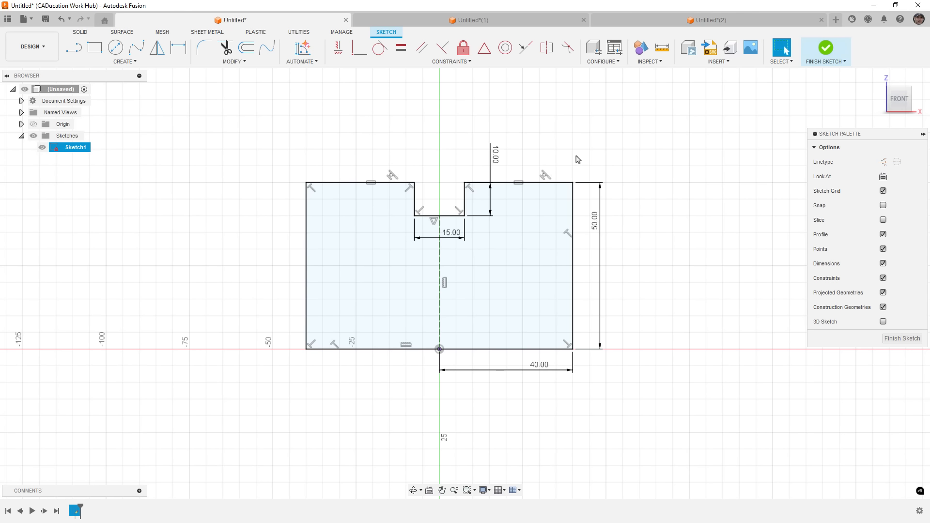
{"action": "mouse_move", "coordinate": [583, 158]}
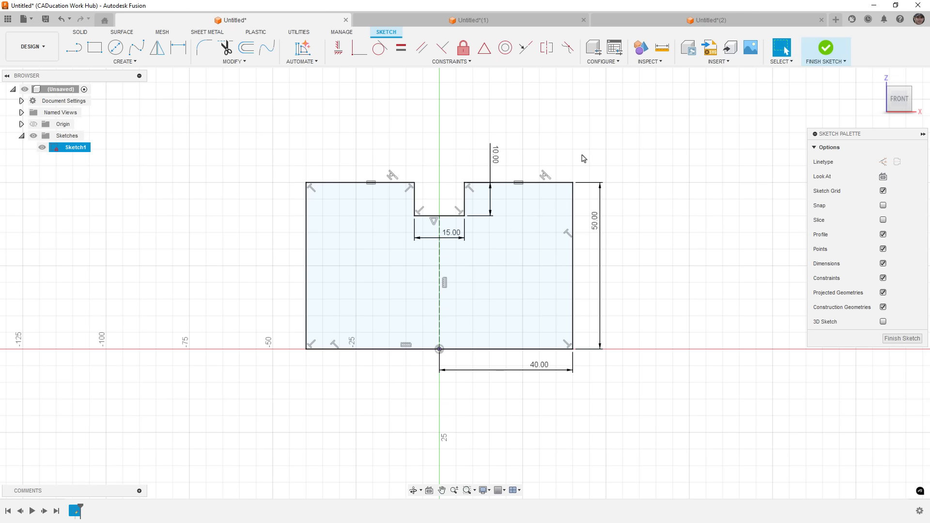
{"action": "mouse_move", "coordinate": [413, 120]}
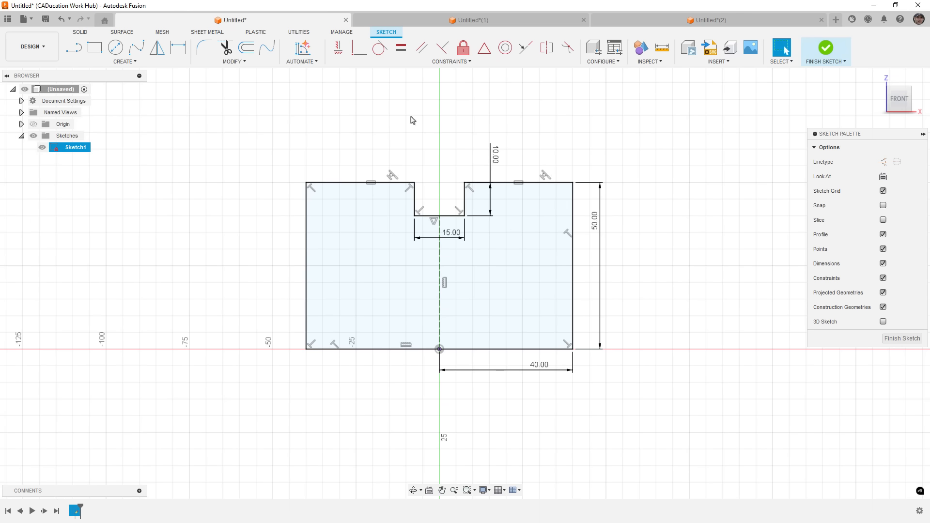
{"action": "mouse_move", "coordinate": [307, 184]}
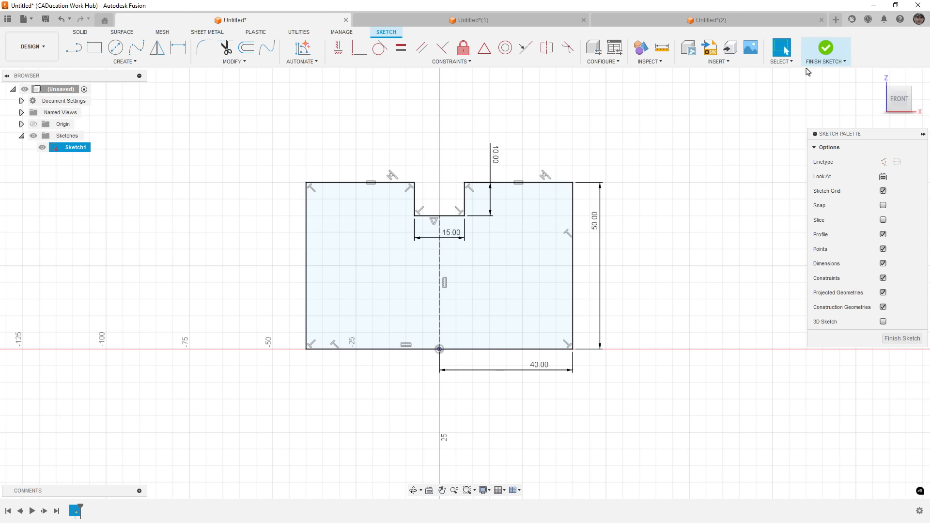
{"action": "left_click", "coordinate": [826, 47]}
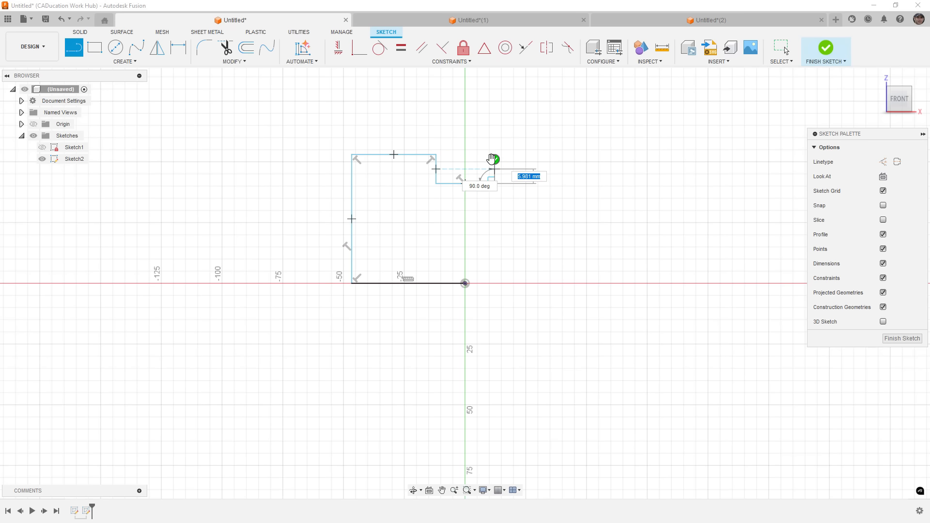
{"action": "mouse_move", "coordinate": [492, 157]}
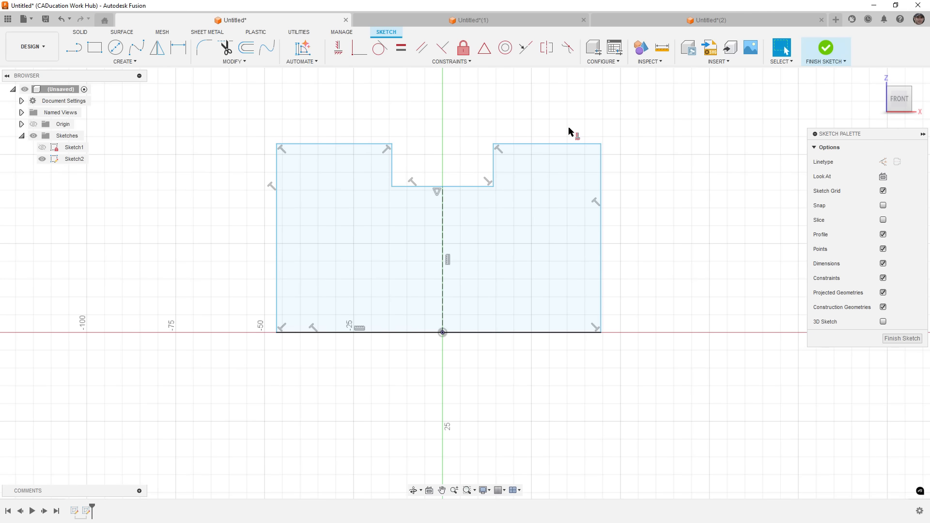
{"action": "left_click", "coordinate": [302, 39]}
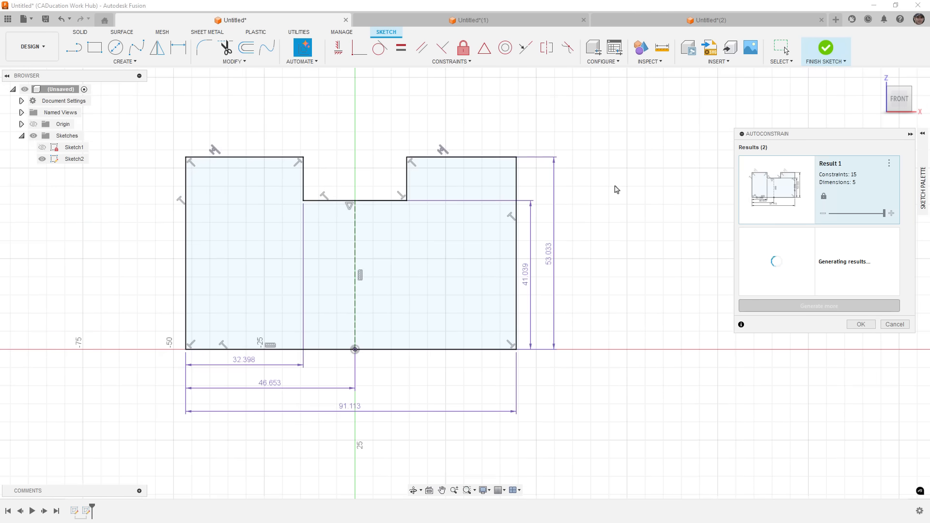
{"action": "mouse_move", "coordinate": [583, 284]}
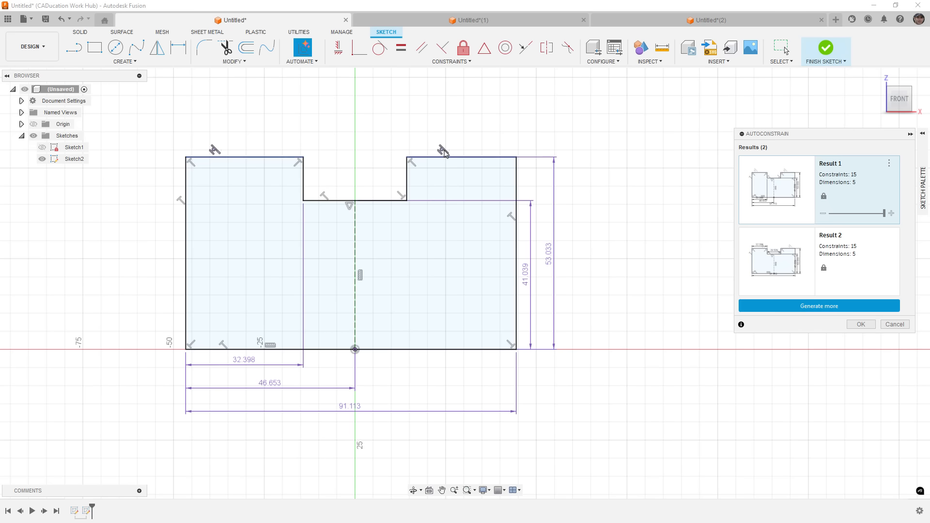
{"action": "mouse_move", "coordinate": [214, 151]}
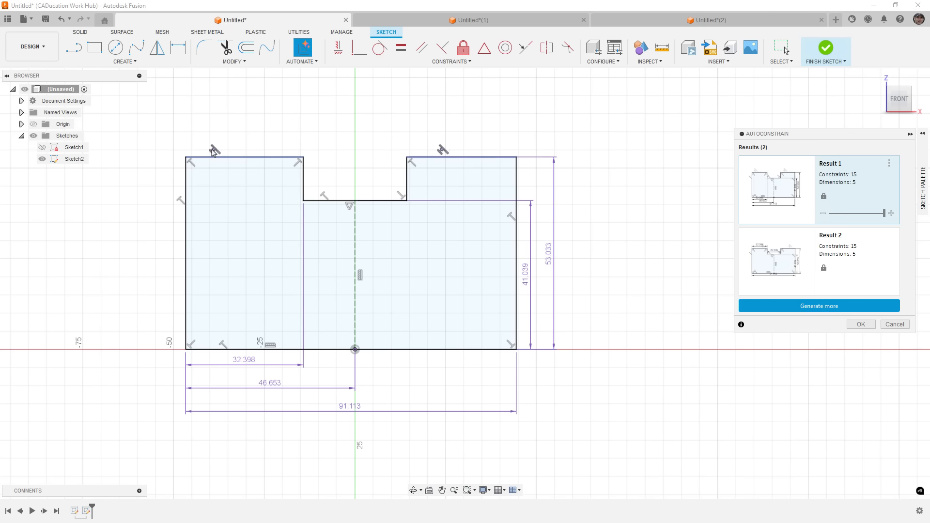
{"action": "mouse_move", "coordinate": [217, 153]}
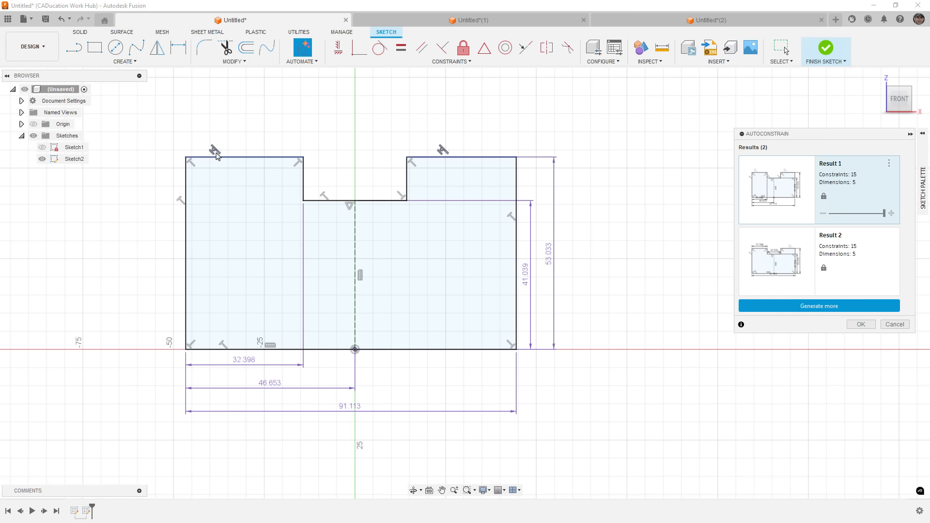
{"action": "mouse_move", "coordinate": [442, 152]}
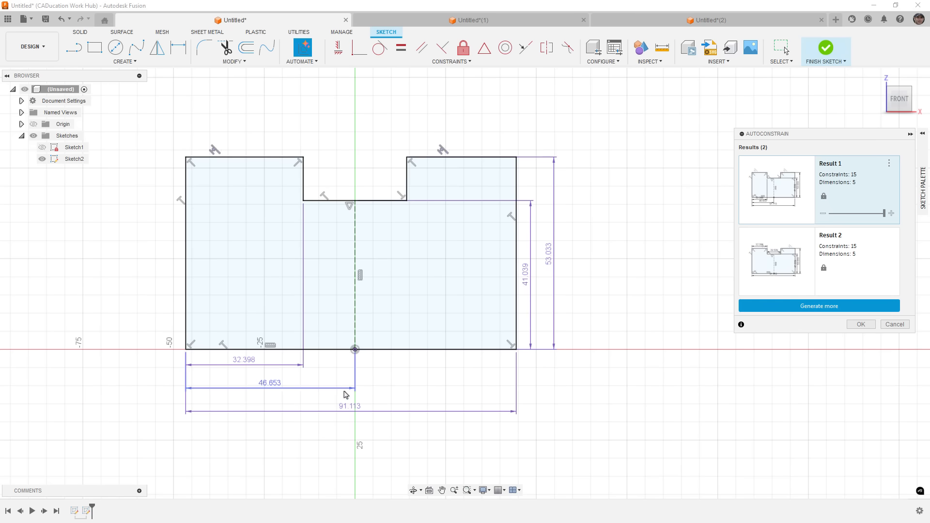
{"action": "mouse_move", "coordinate": [422, 389]}
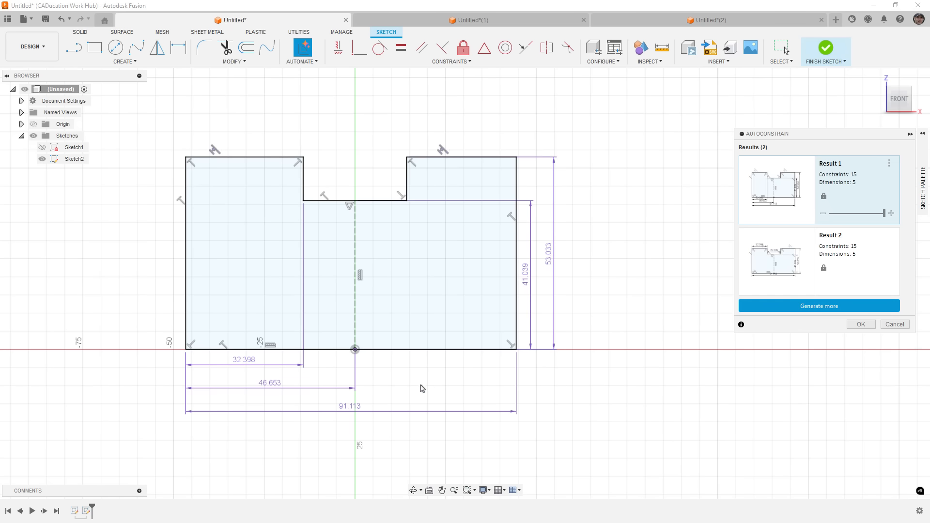
{"action": "mouse_move", "coordinate": [256, 392]}
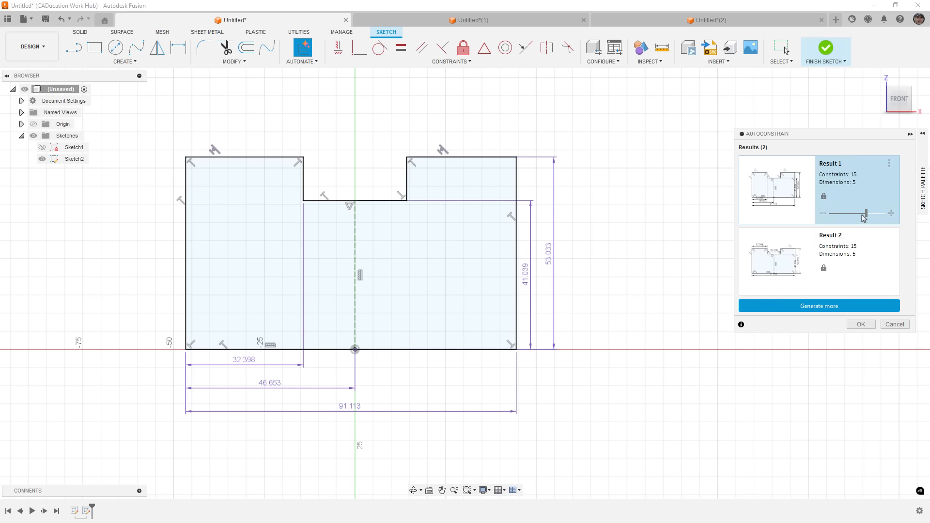
- Lower the Autoconstrain dimension slider, make the side edges Equal, and finish the 75 × 50 sketch with its 25 × 12 notch
{"action": "left_click_drag", "start_coordinate": [863, 213], "coordinate": [847, 213]}
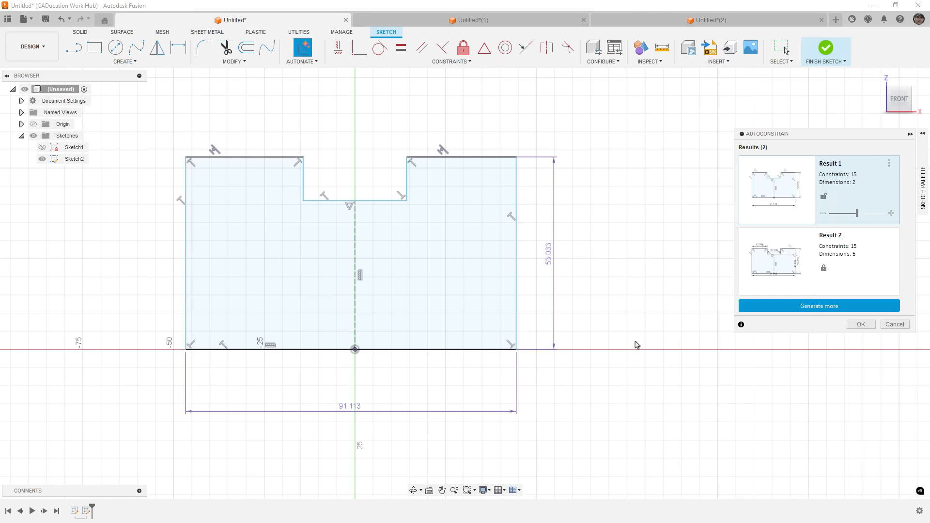
{"action": "mouse_move", "coordinate": [689, 311]}
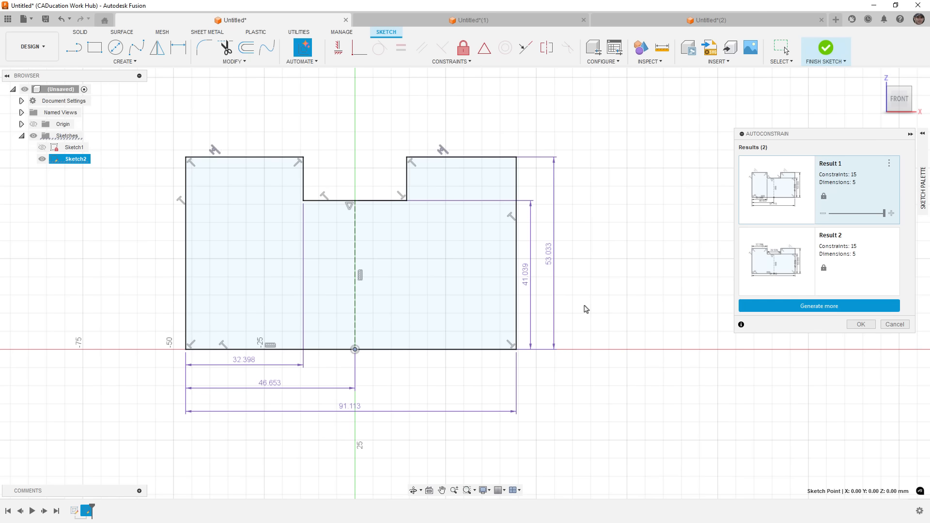
{"action": "mouse_move", "coordinate": [514, 372]}
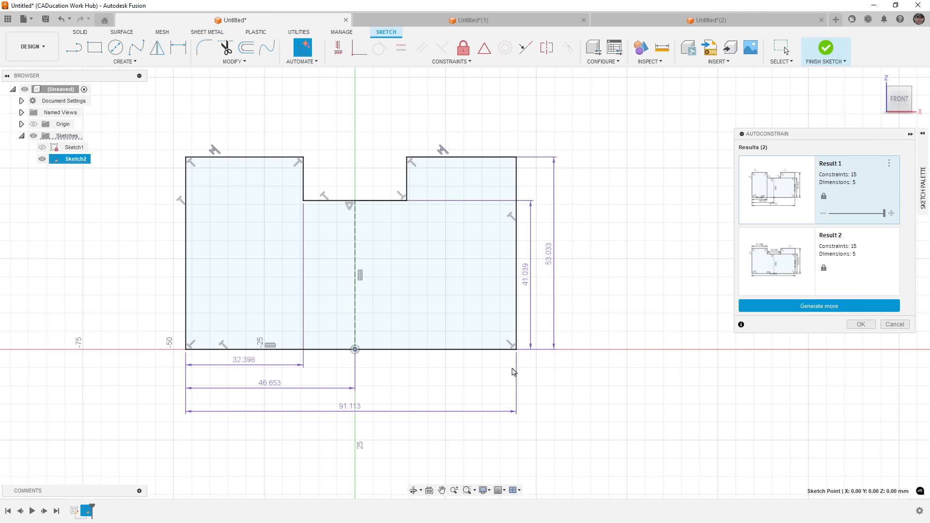
{"action": "mouse_move", "coordinate": [498, 390]}
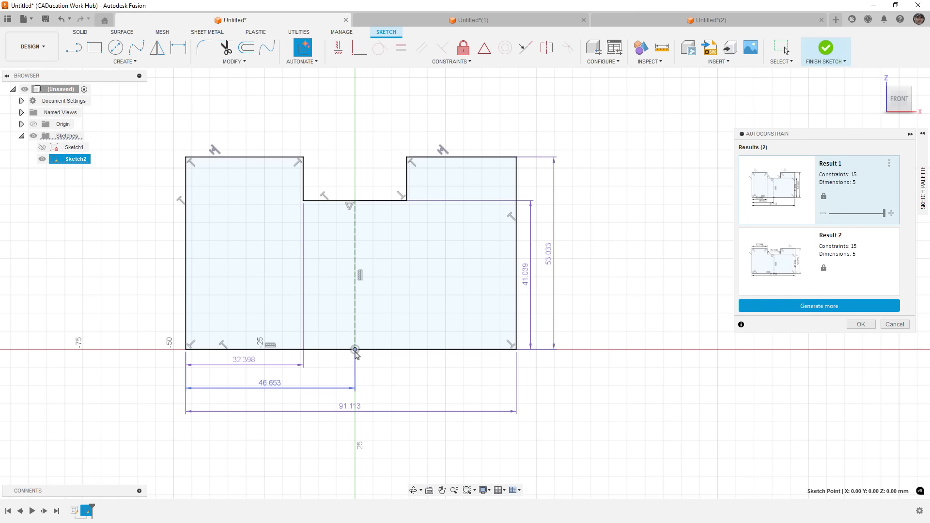
{"action": "mouse_move", "coordinate": [756, 332]}
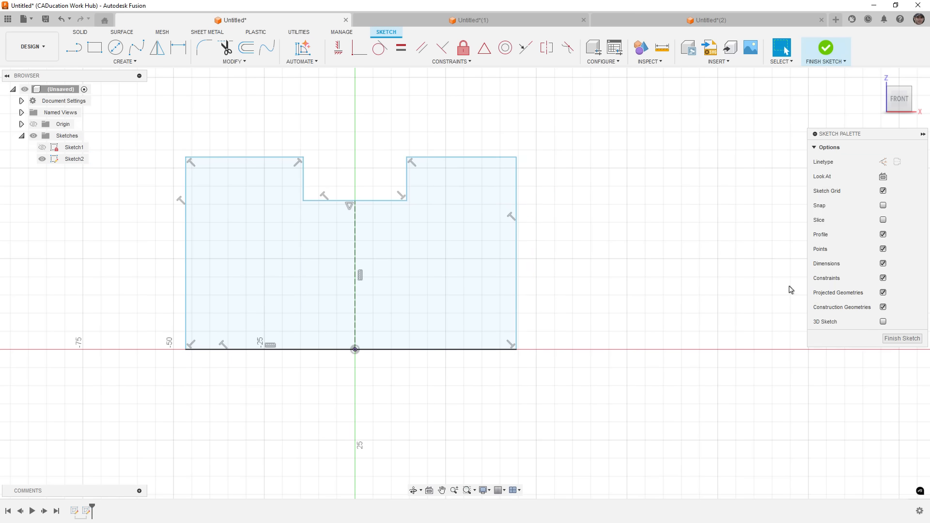
{"action": "mouse_move", "coordinate": [506, 86]}
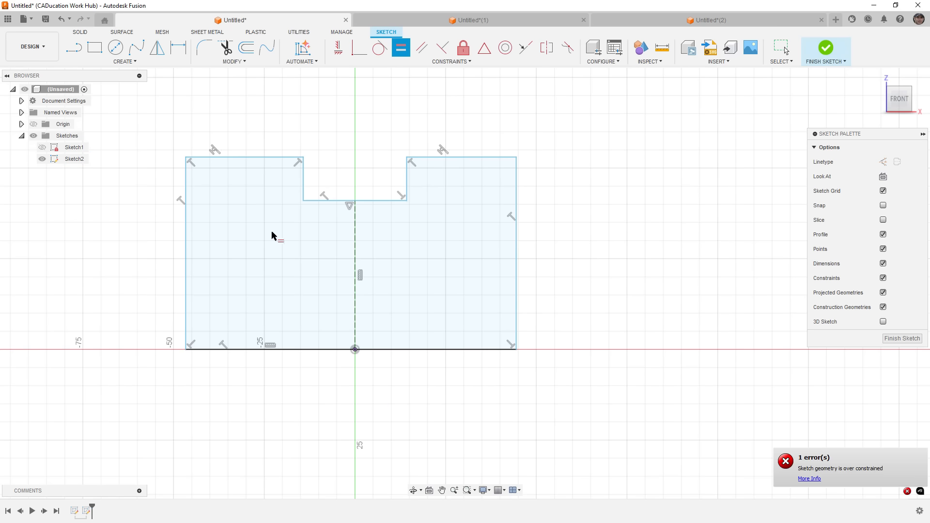
{"action": "mouse_move", "coordinate": [527, 188]}
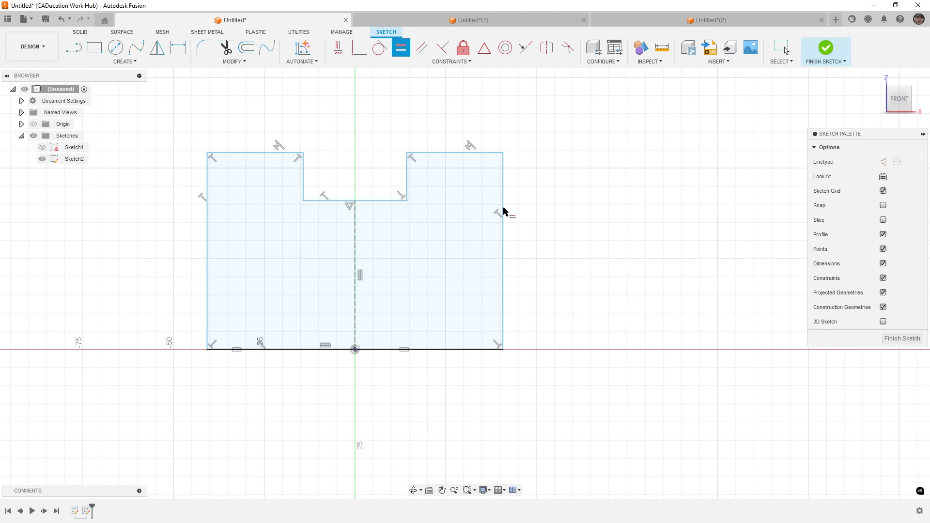
{"action": "left_click", "coordinate": [504, 254]}
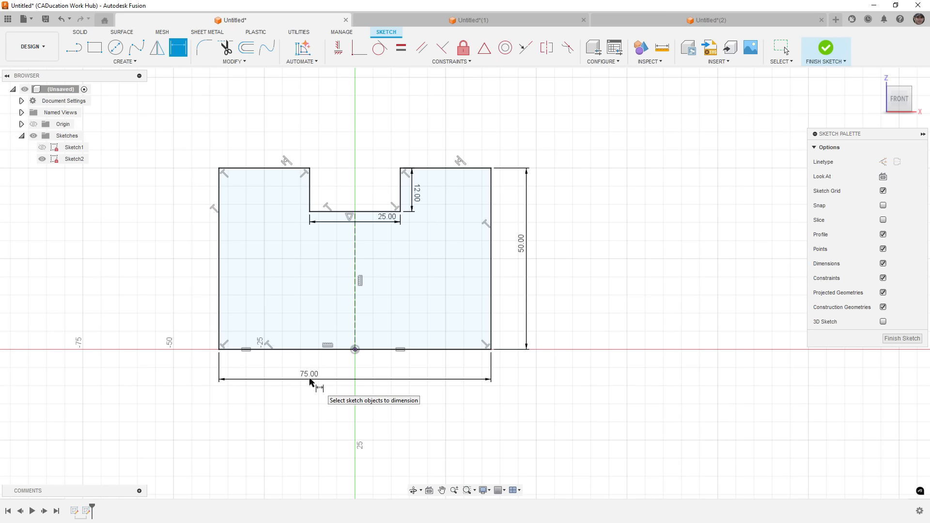
{"action": "mouse_move", "coordinate": [693, 275]}
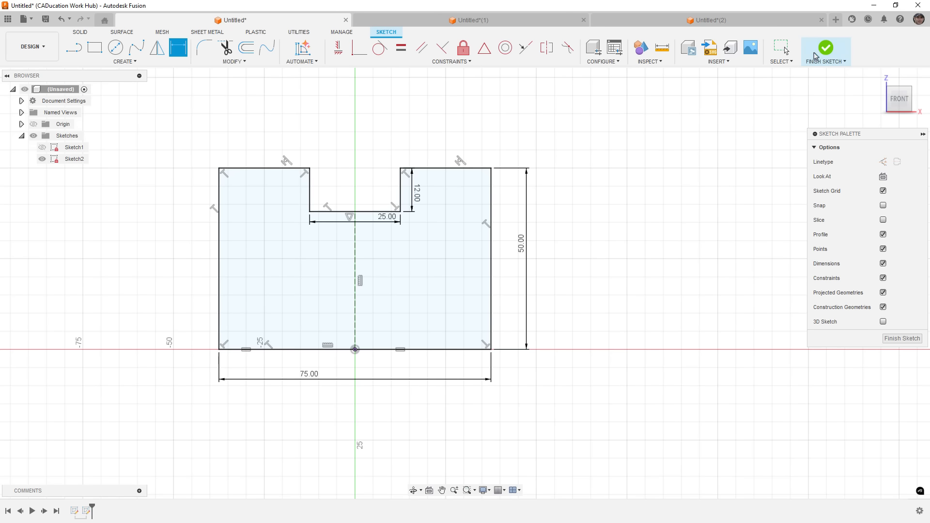
{"action": "left_click", "coordinate": [826, 47]}
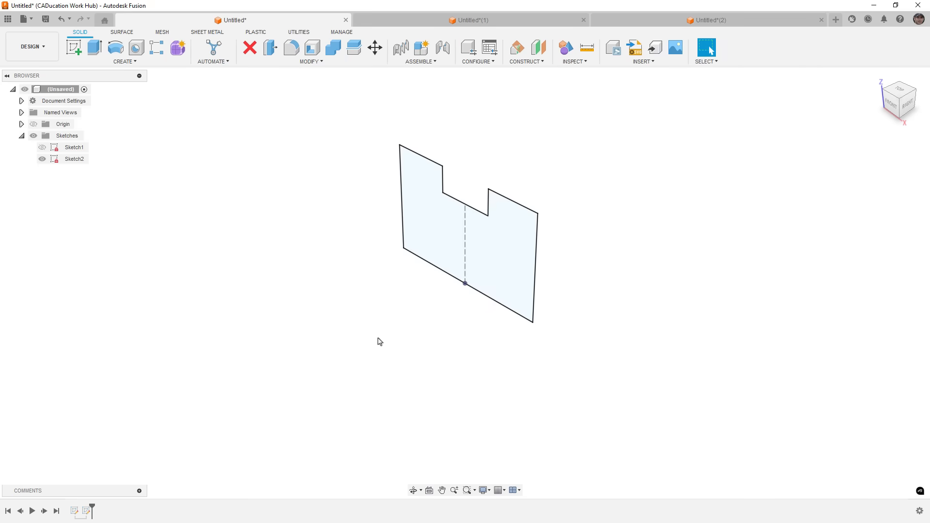
{"action": "mouse_move", "coordinate": [378, 335]}
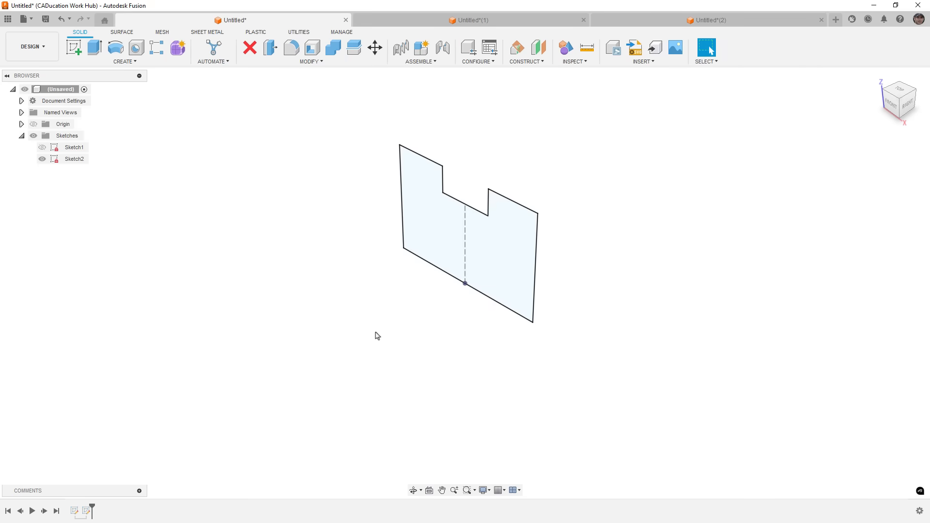
{"action": "mouse_move", "coordinate": [375, 341]}
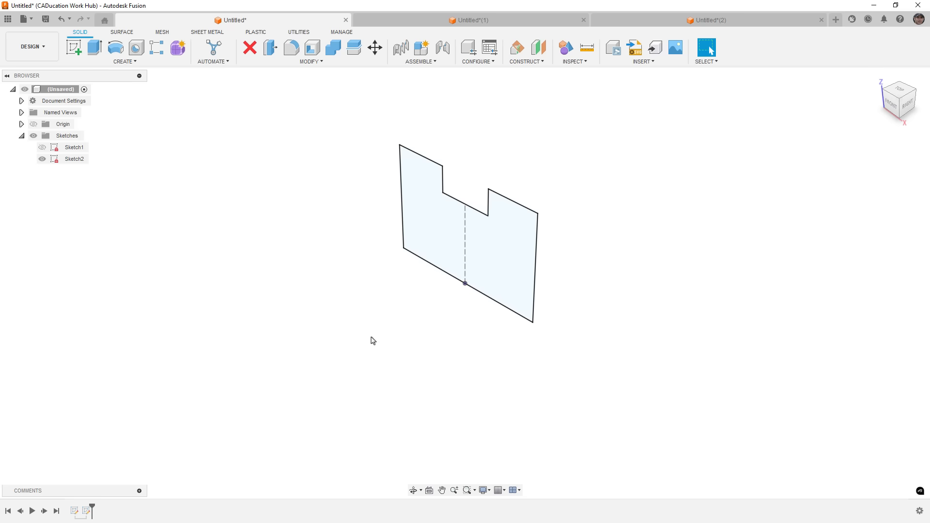
{"action": "mouse_move", "coordinate": [237, 289]}
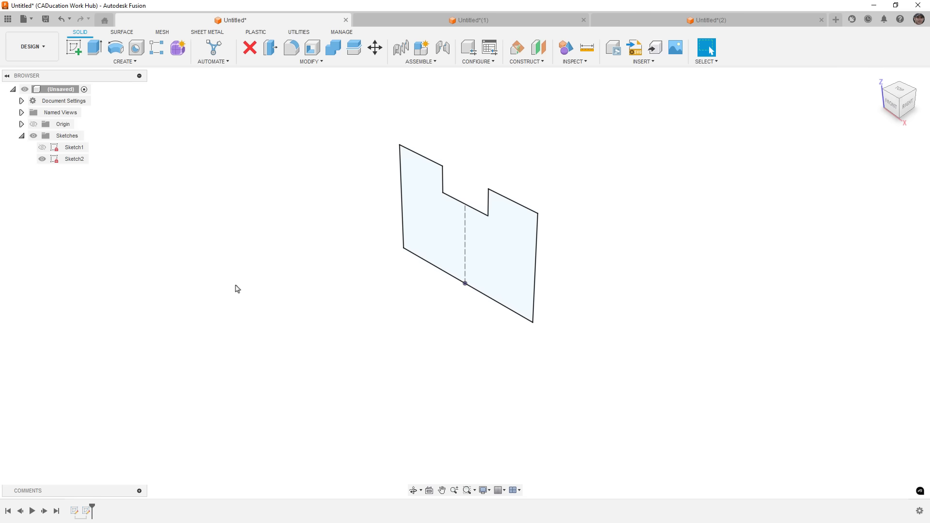
- Export Sketch2 as a millimetre DXF with construction geometry toggled, then select the notched profile
{"action": "right_click", "coordinate": [75, 159]}
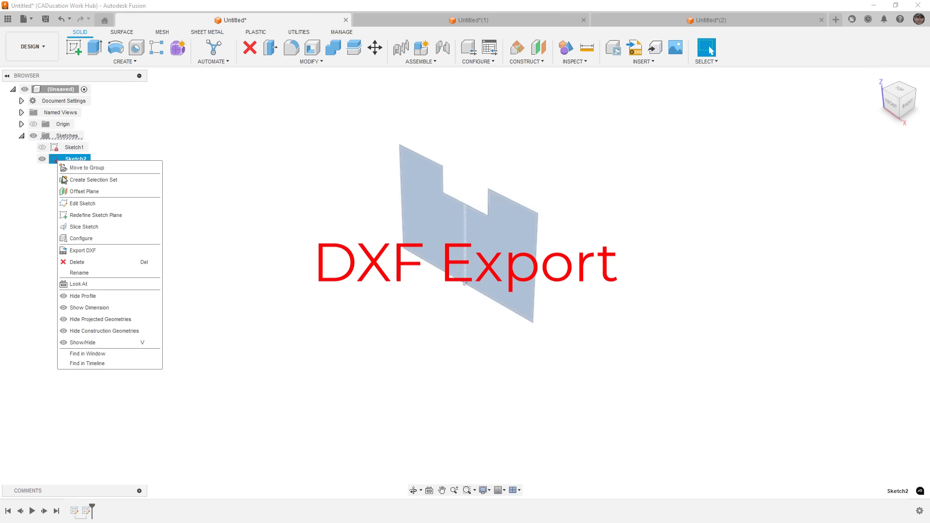
{"action": "left_click", "coordinate": [79, 250]}
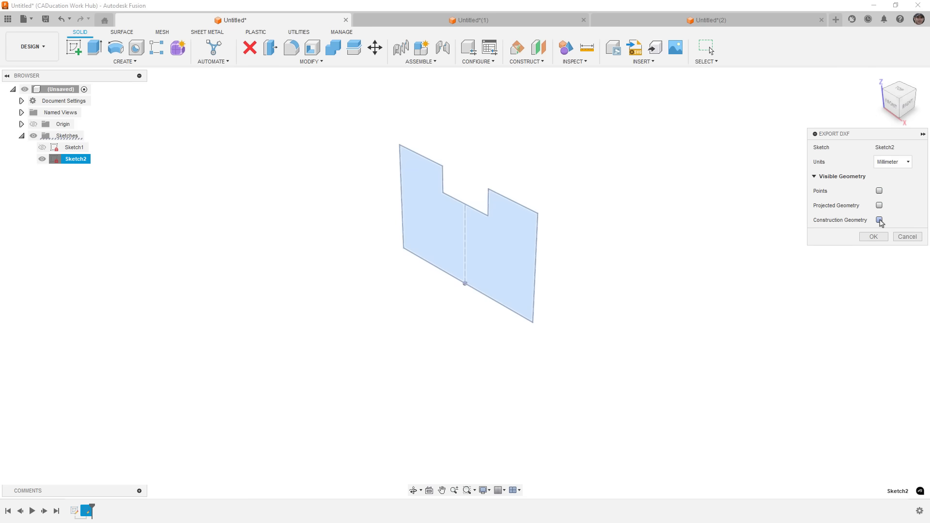
{"action": "left_click", "coordinate": [879, 220]}
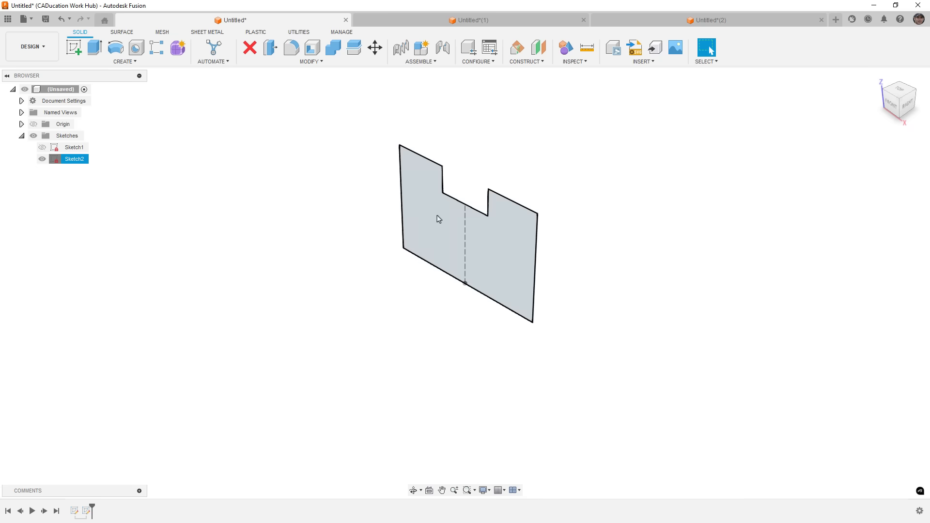
{"action": "left_click", "coordinate": [439, 219]}
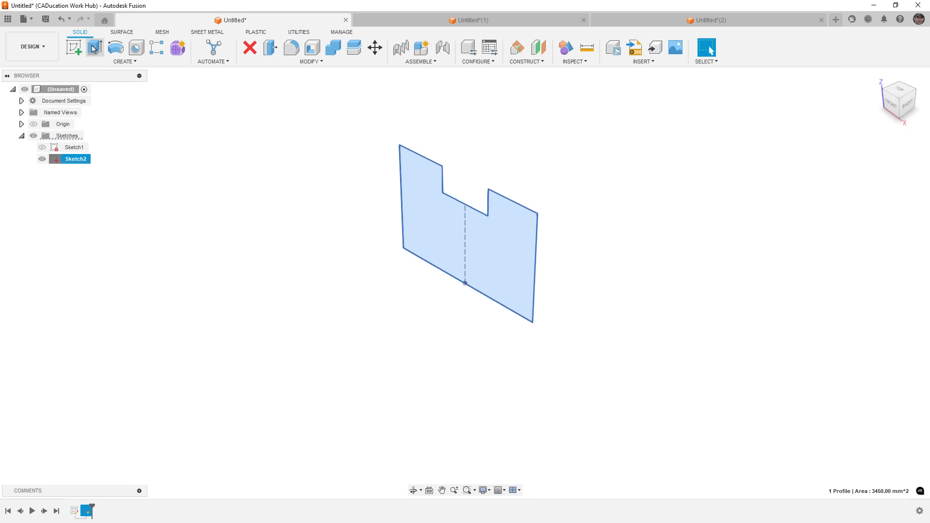
- Extrude the notched profile into a new body, dragging its depth to 10 mm
{"action": "left_click", "coordinate": [94, 48]}
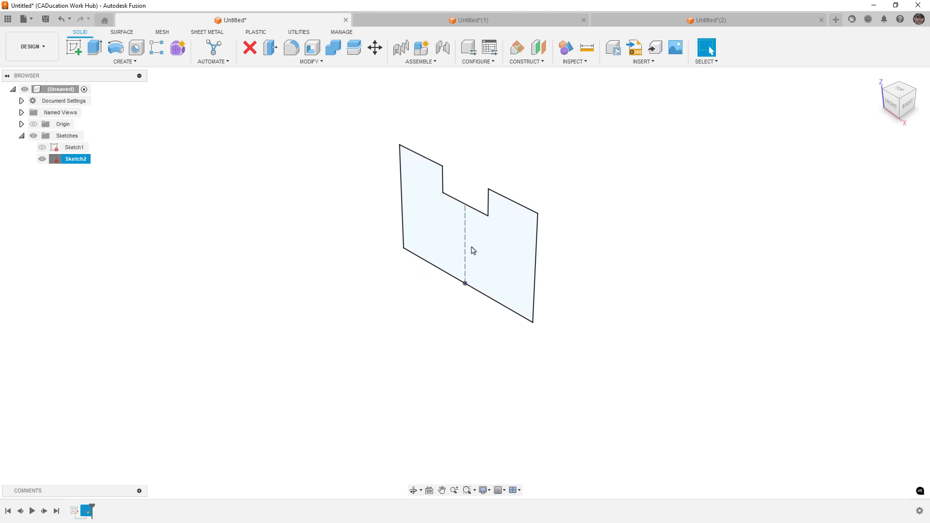
{"action": "left_click", "coordinate": [473, 250]}
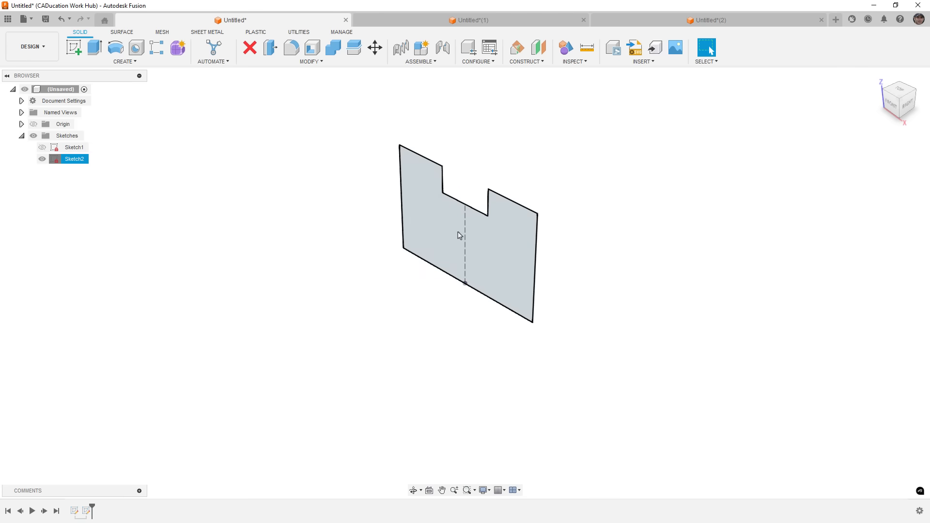
{"action": "left_click", "coordinate": [96, 49]}
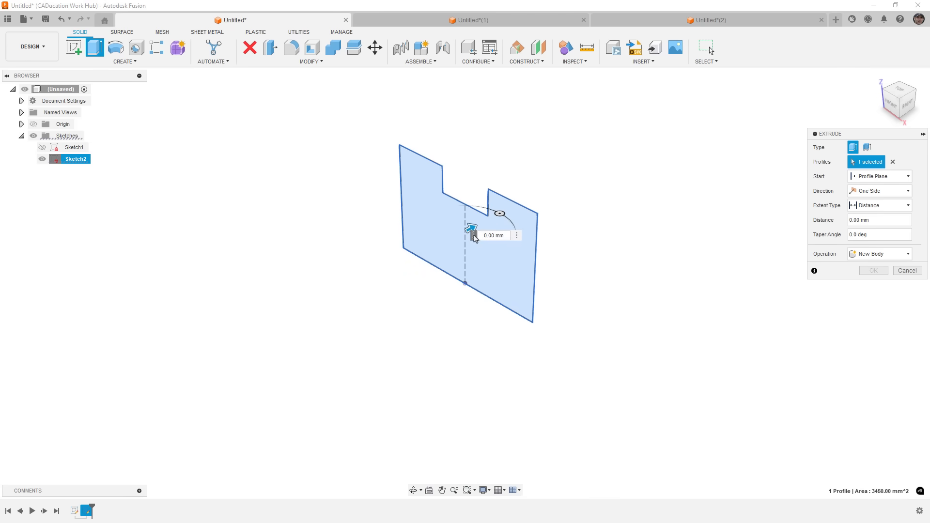
{"action": "left_click_drag", "start_coordinate": [472, 232], "coordinate": [484, 223]}
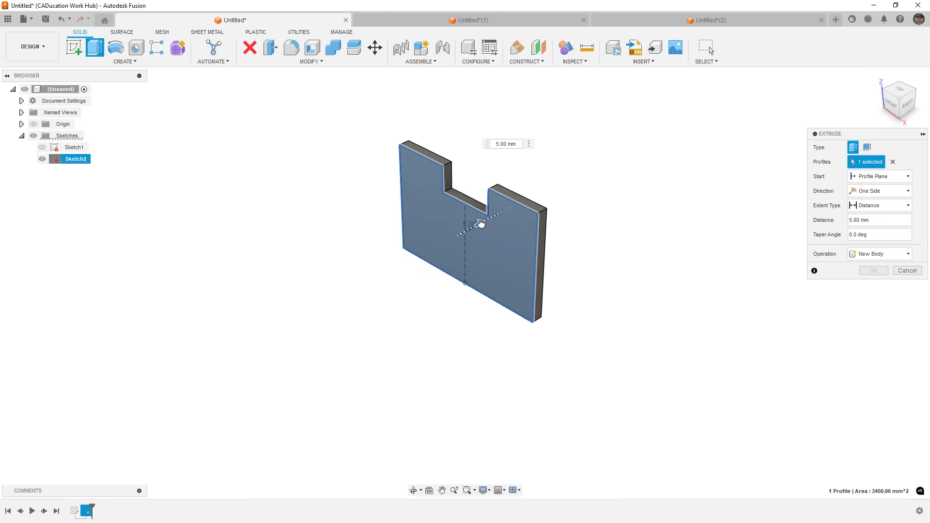
{"action": "left_click_drag", "start_coordinate": [480, 223], "coordinate": [489, 220]}
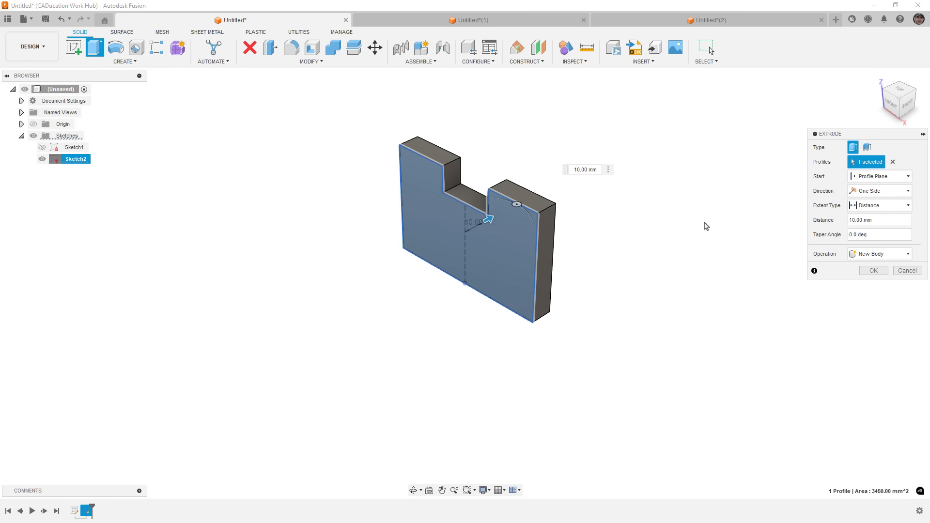
{"action": "mouse_move", "coordinate": [476, 265]}
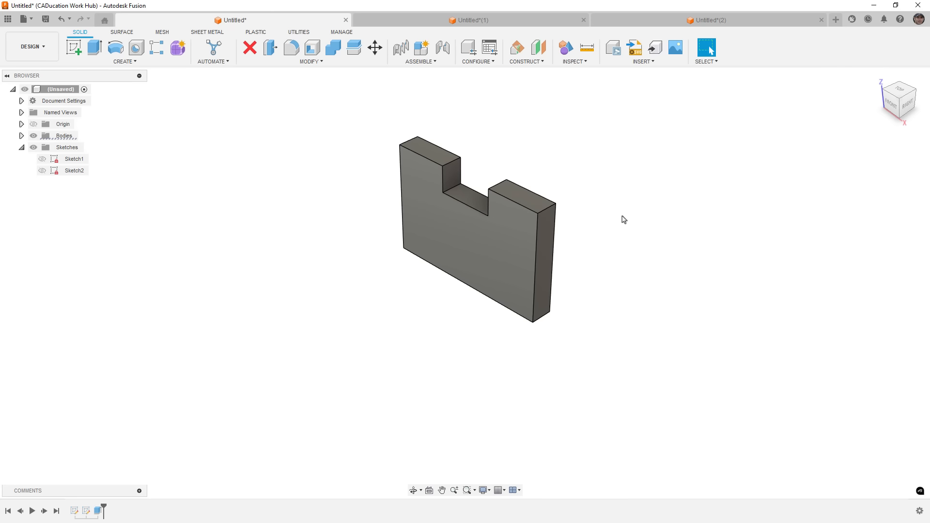
{"action": "mouse_move", "coordinate": [842, 296]}
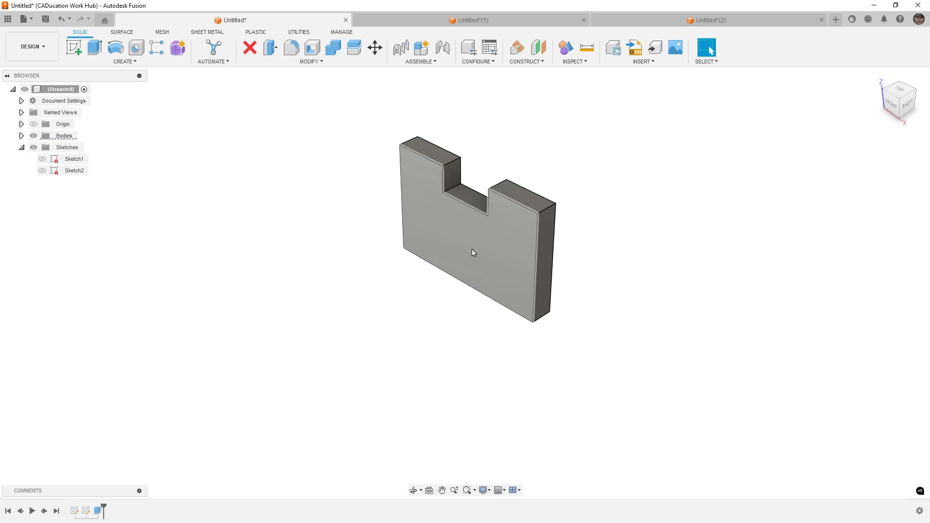
- Fillet the four notch edges of the body at 5 mm, then start a DXF export of Sketch3
{"action": "left_click", "coordinate": [472, 261]}
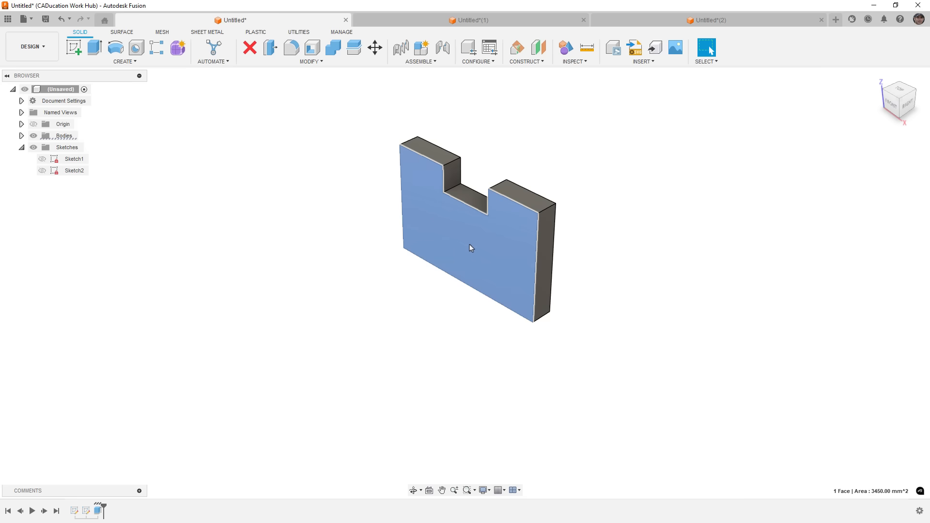
{"action": "right_click", "coordinate": [470, 247]}
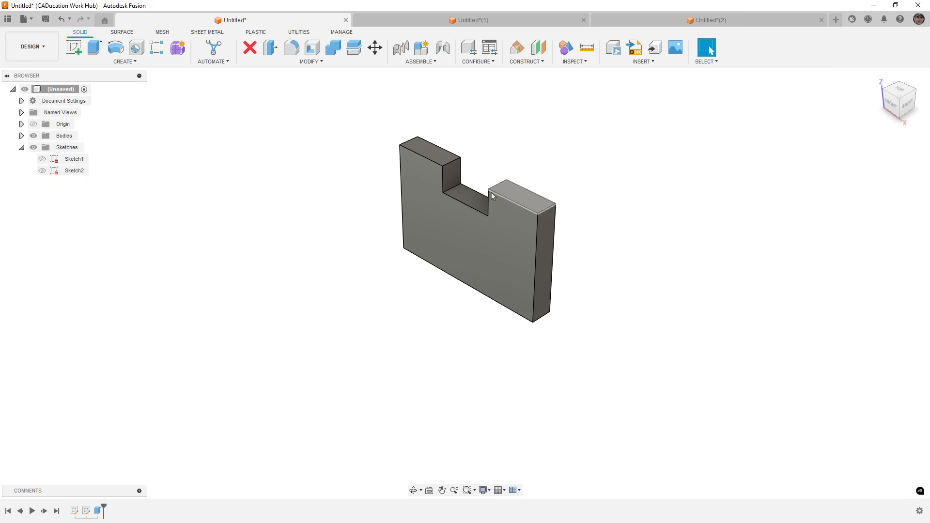
{"action": "left_click", "coordinate": [292, 48]}
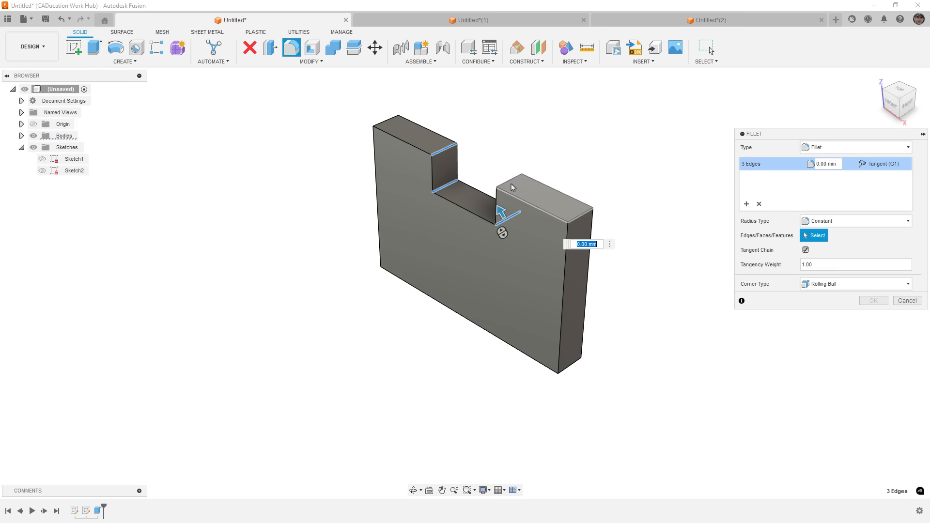
{"action": "left_click", "coordinate": [512, 184]}
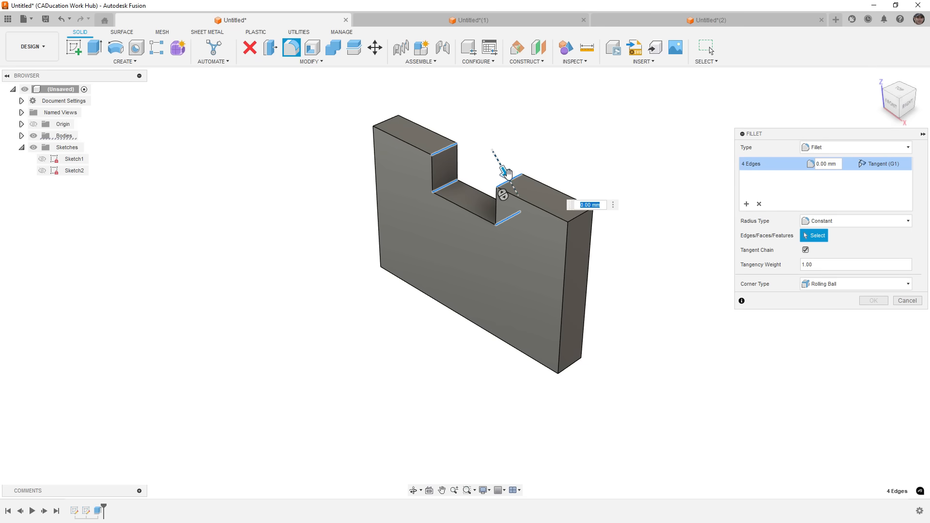
{"action": "type", "text": "5.00"}
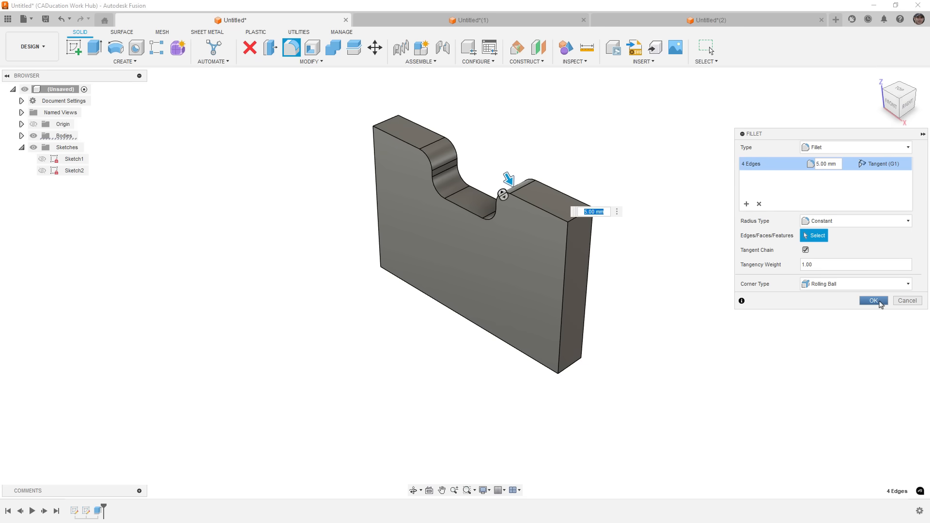
{"action": "left_click", "coordinate": [873, 301]}
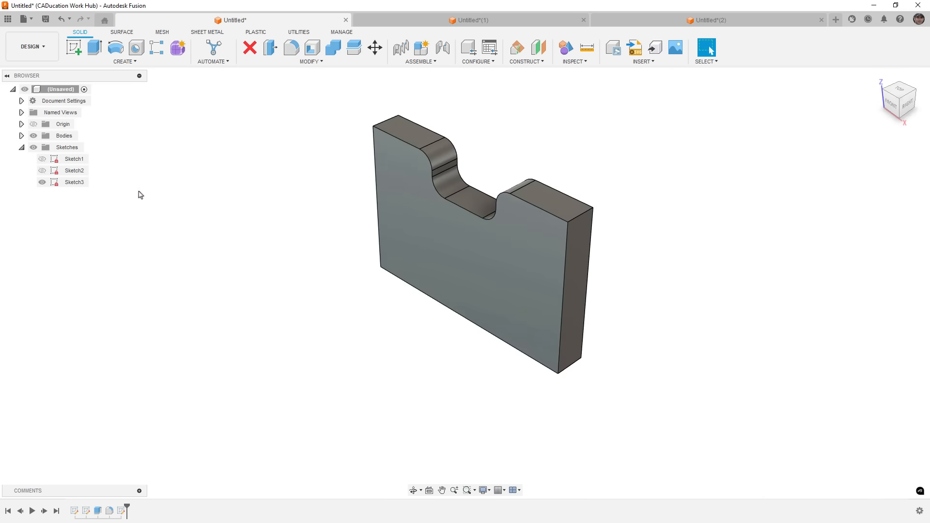
{"action": "left_click", "coordinate": [75, 182]}
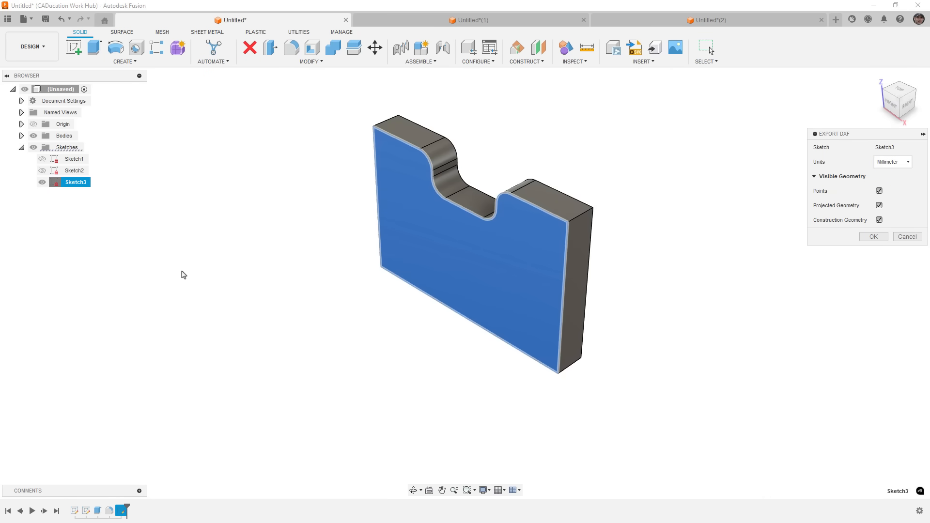
{"action": "mouse_move", "coordinate": [565, 324]}
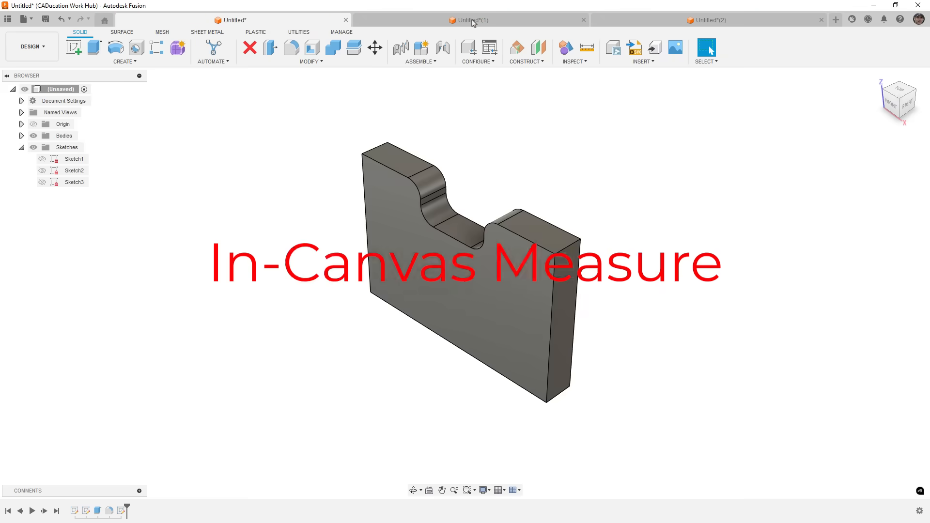
- In the second design, select the S-curve and outer rim edges to read lengths such as 188.589 mm
{"action": "left_click", "coordinate": [472, 19]}
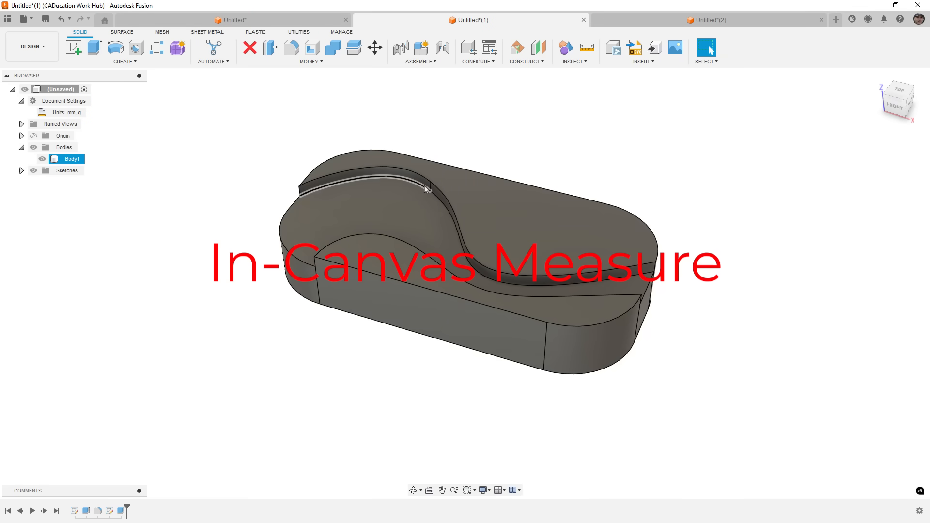
{"action": "left_click", "coordinate": [437, 209]}
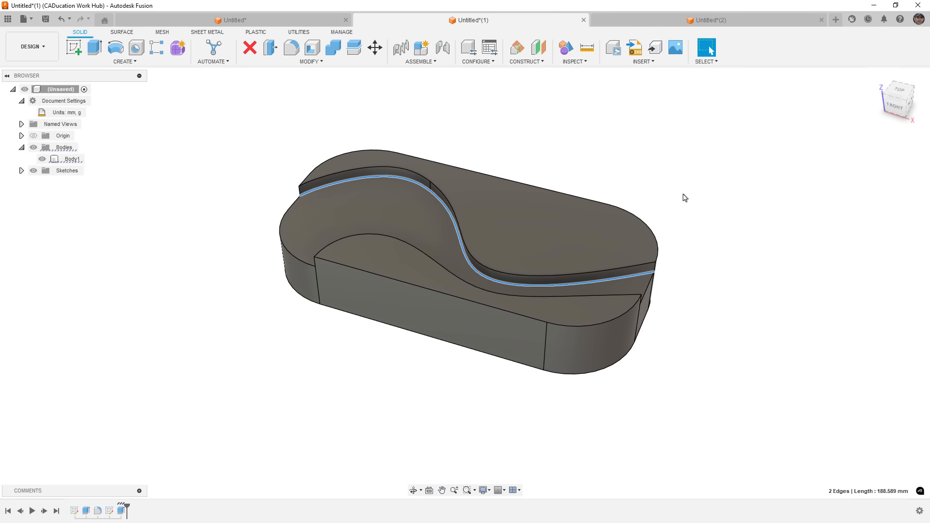
{"action": "left_click", "coordinate": [423, 191]}
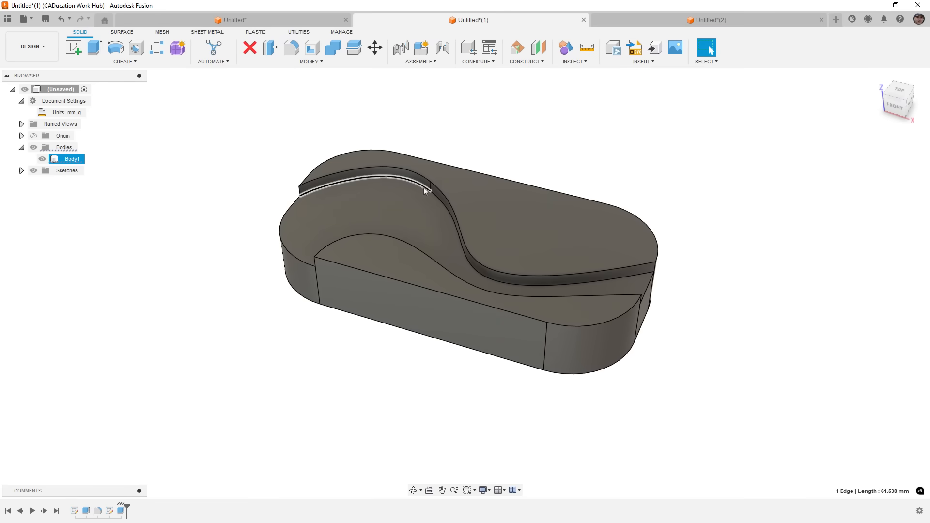
{"action": "left_click", "coordinate": [409, 160]}
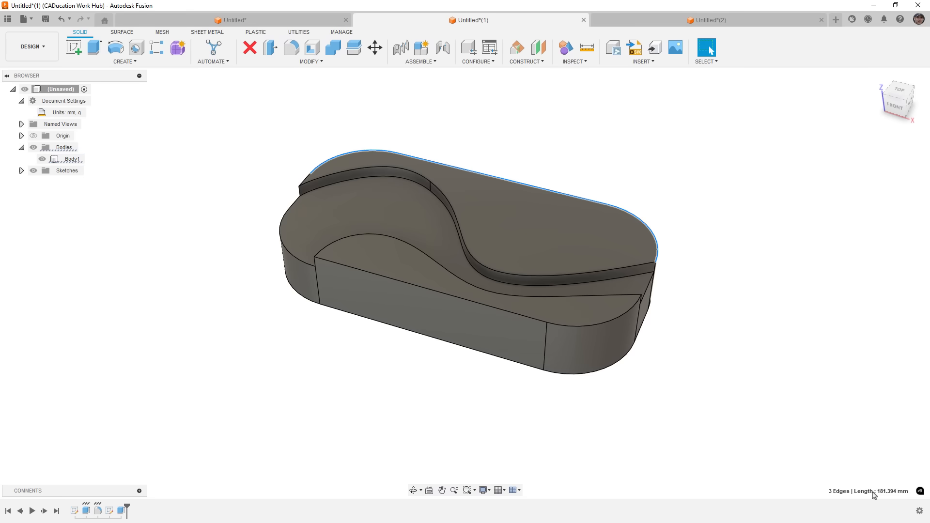
{"action": "mouse_move", "coordinate": [819, 286]}
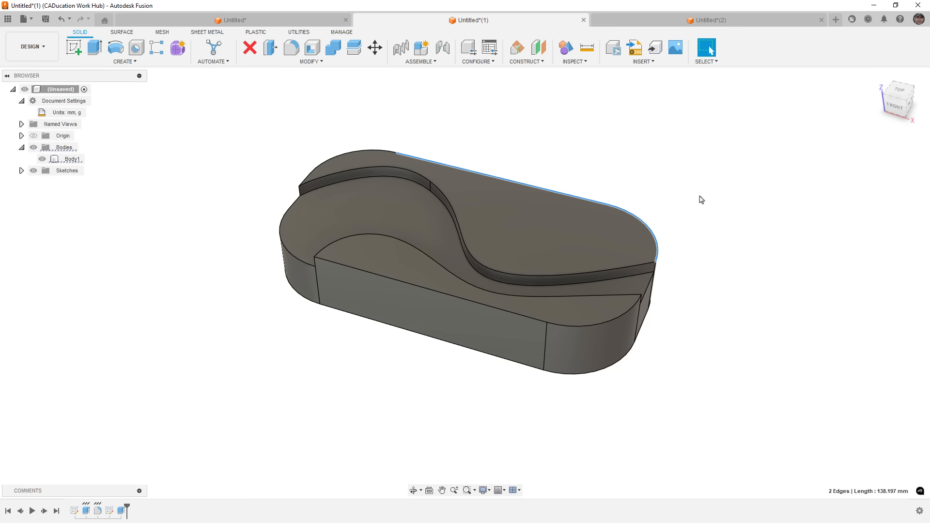
{"action": "mouse_move", "coordinate": [201, 204]}
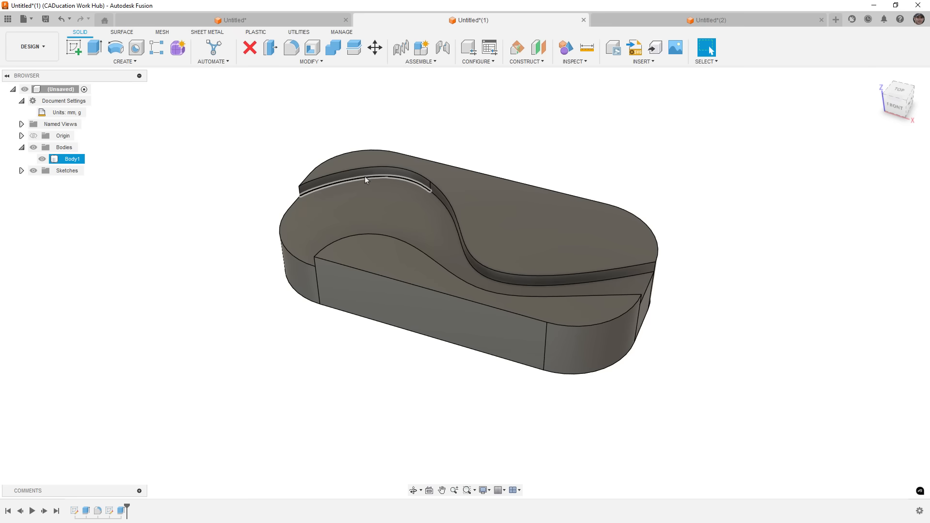
{"action": "left_click", "coordinate": [650, 288]}
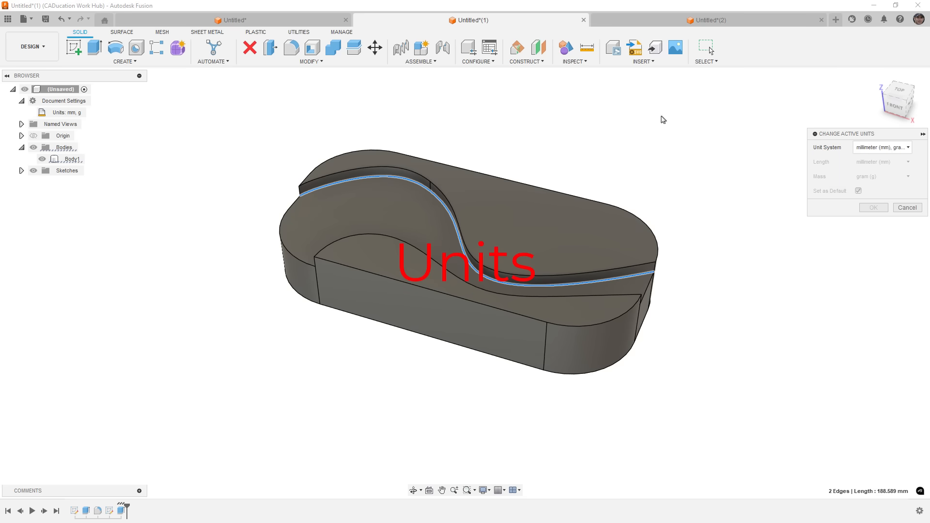
- Switch the design to a custom unit system with ounce mass and check Body1's properties
{"action": "left_click", "coordinate": [883, 147]}
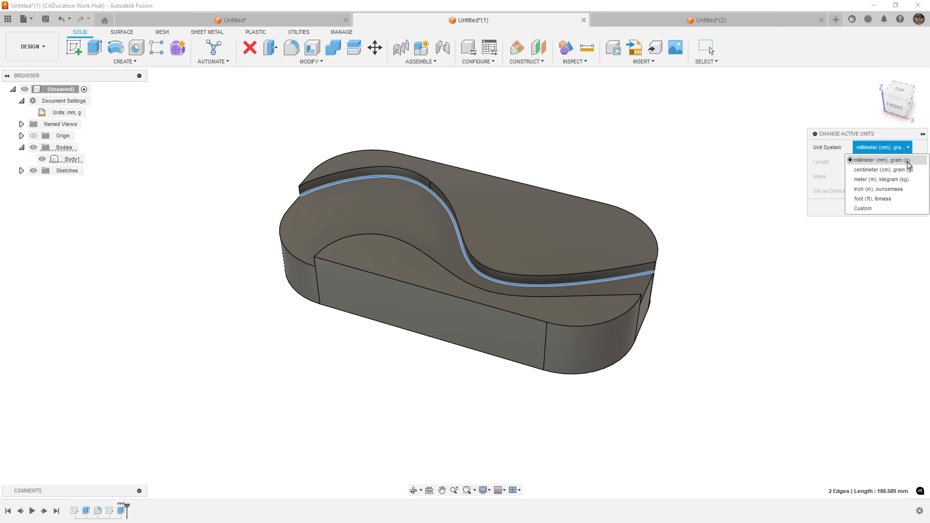
{"action": "left_click", "coordinate": [864, 208]}
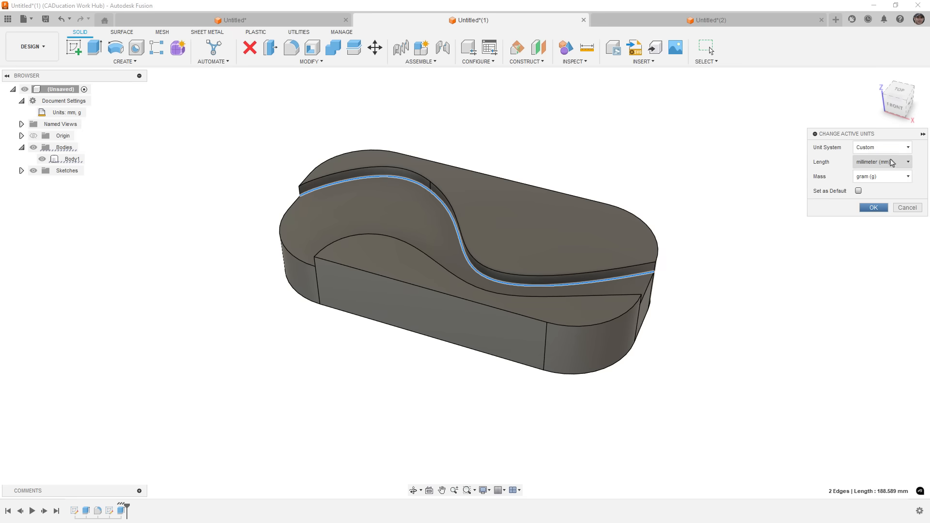
{"action": "left_click", "coordinate": [882, 176]}
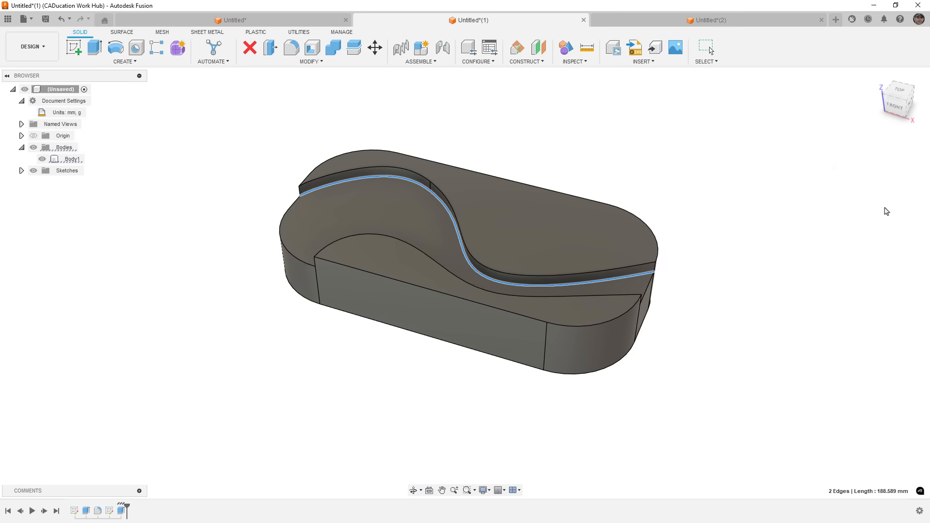
{"action": "right_click", "coordinate": [70, 159]}
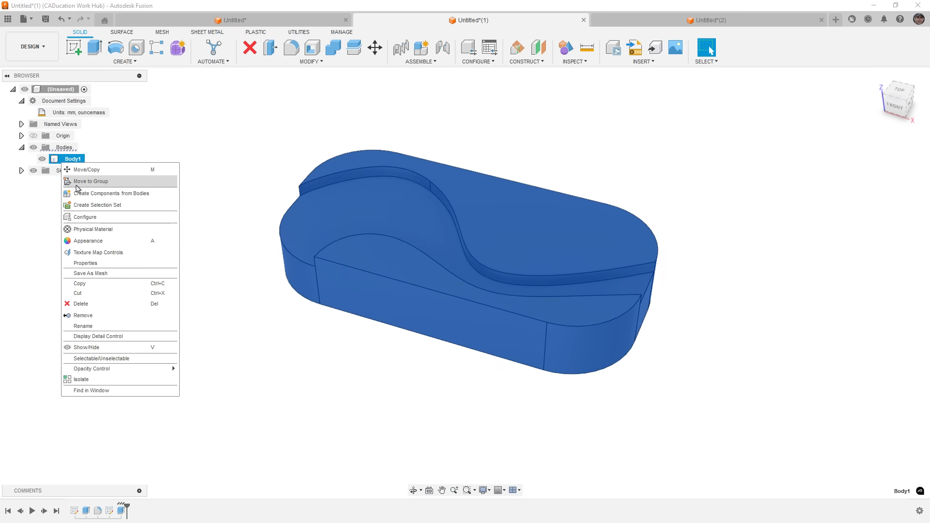
{"action": "left_click", "coordinate": [85, 264]}
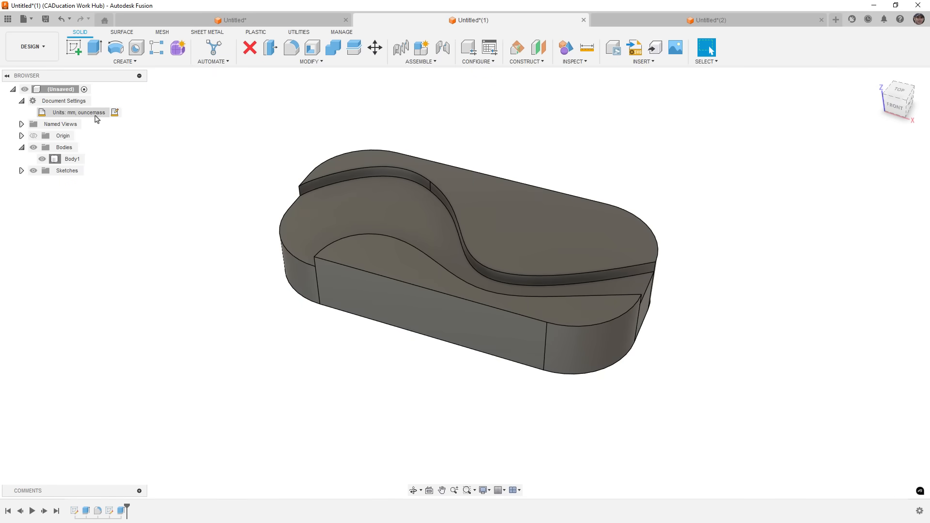
- Set the active units back to the millimeter–gram preset and confirm
{"action": "left_click", "coordinate": [115, 112]}
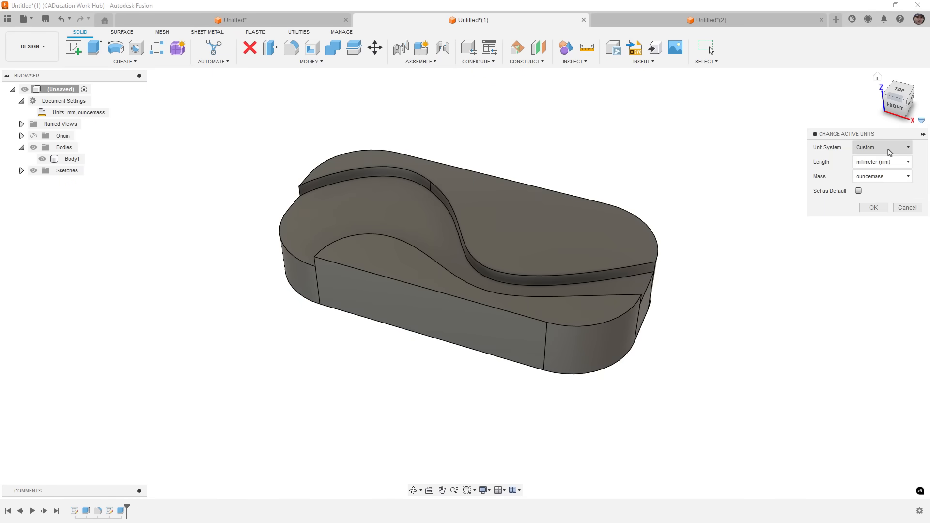
{"action": "left_click", "coordinate": [882, 148]}
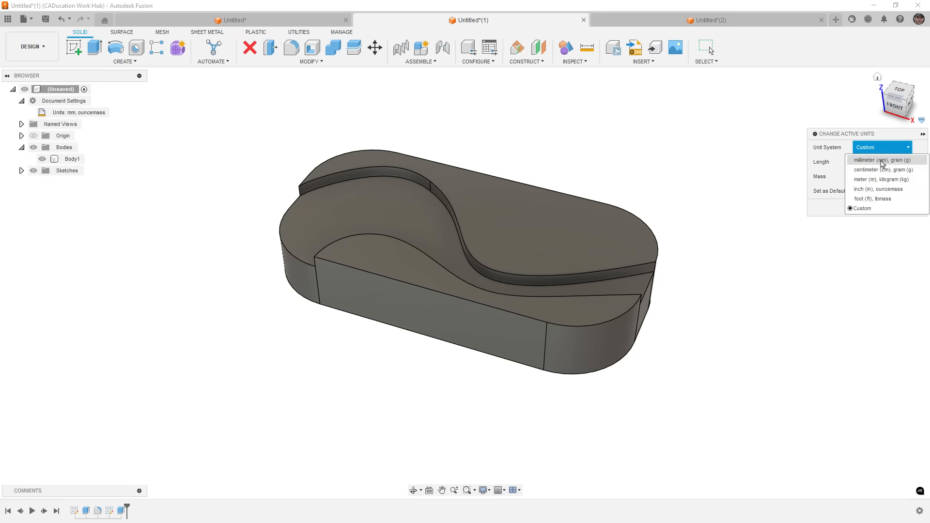
{"action": "left_click", "coordinate": [880, 160]}
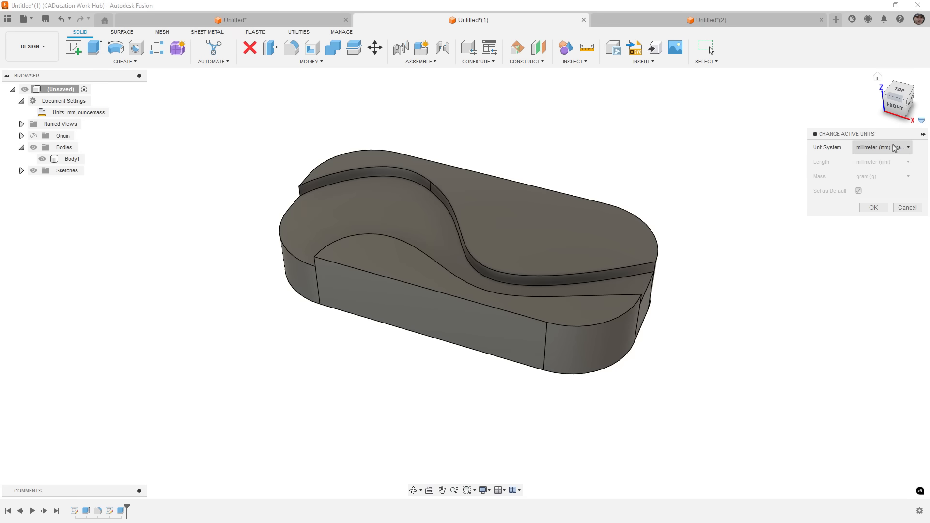
{"action": "left_click", "coordinate": [907, 148]}
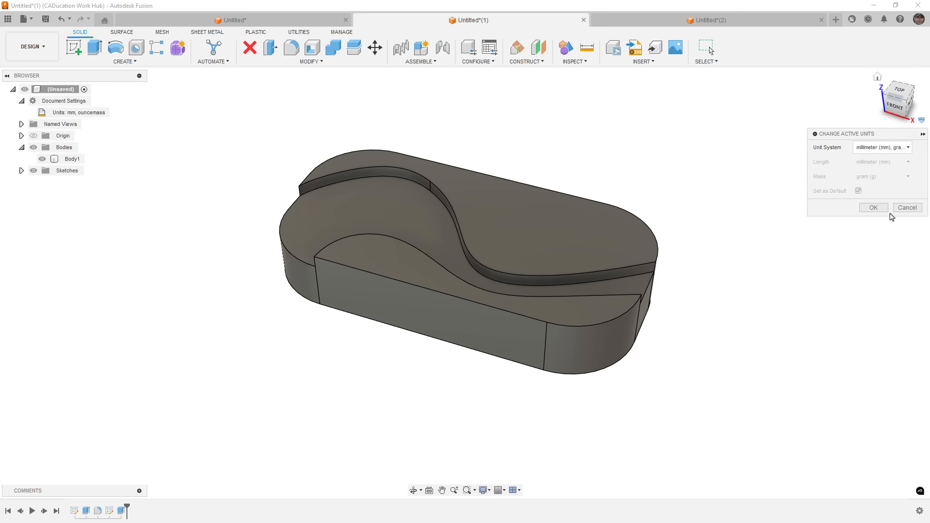
{"action": "left_click", "coordinate": [874, 208]}
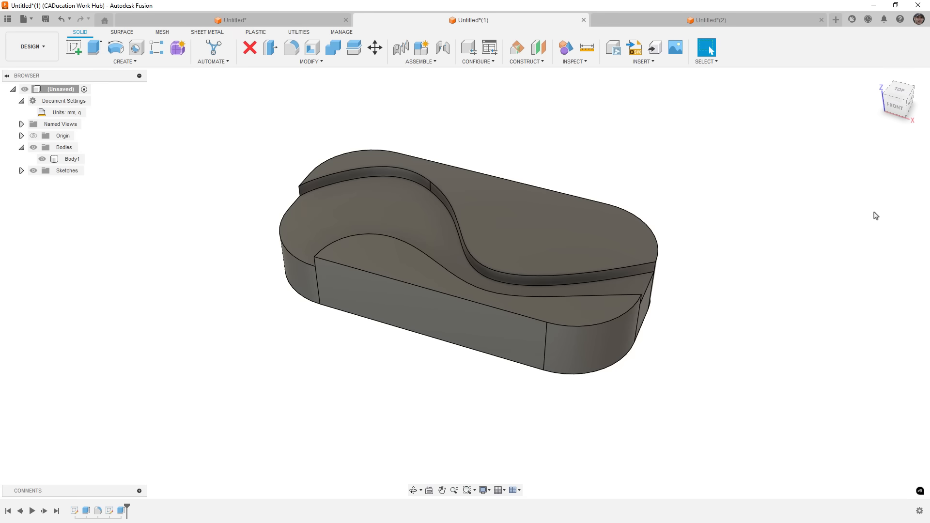
{"action": "mouse_move", "coordinate": [747, 161]}
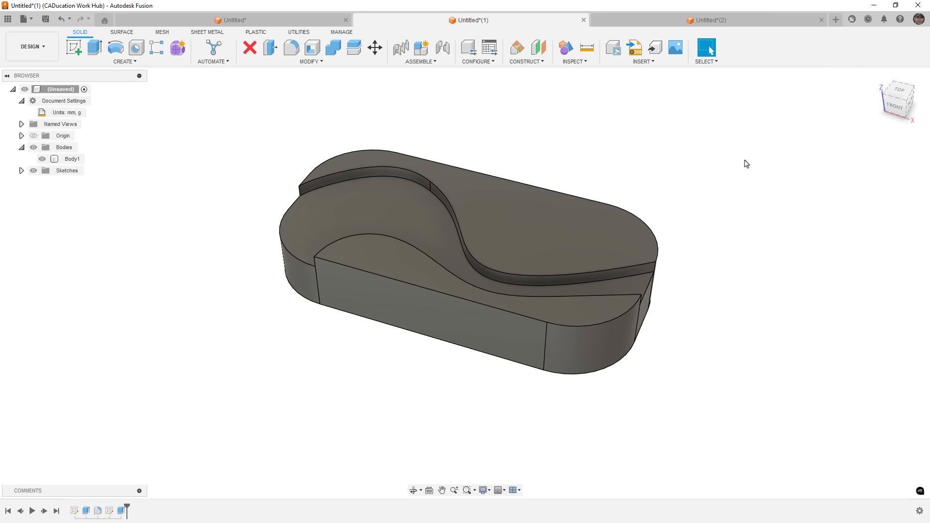
{"action": "mouse_move", "coordinate": [712, 161]}
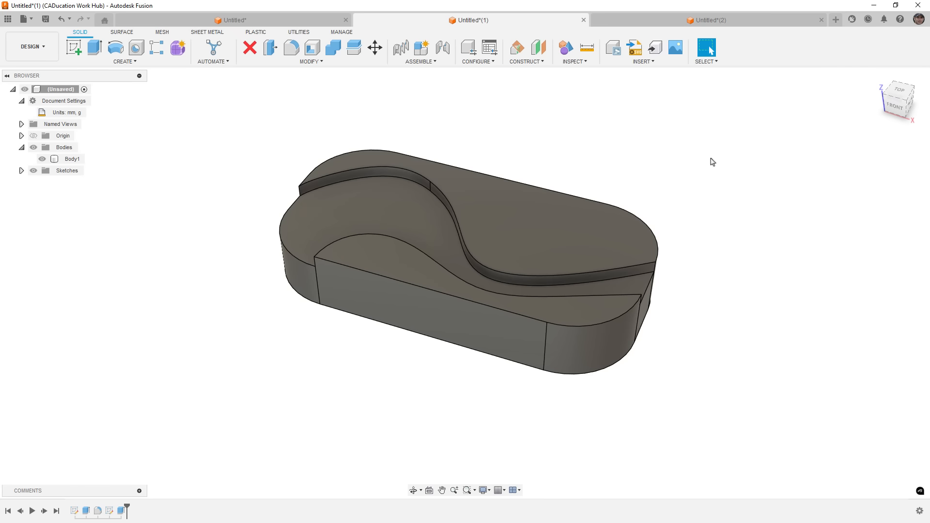
{"action": "mouse_move", "coordinate": [706, 166]}
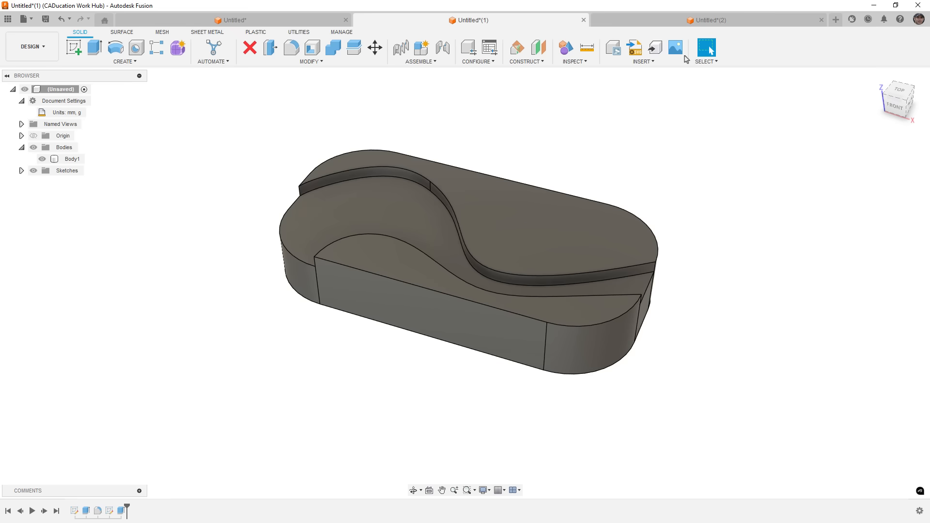
- Switch to the third design tab holding the kidney-shaped lofted body
{"action": "left_click", "coordinate": [708, 20]}
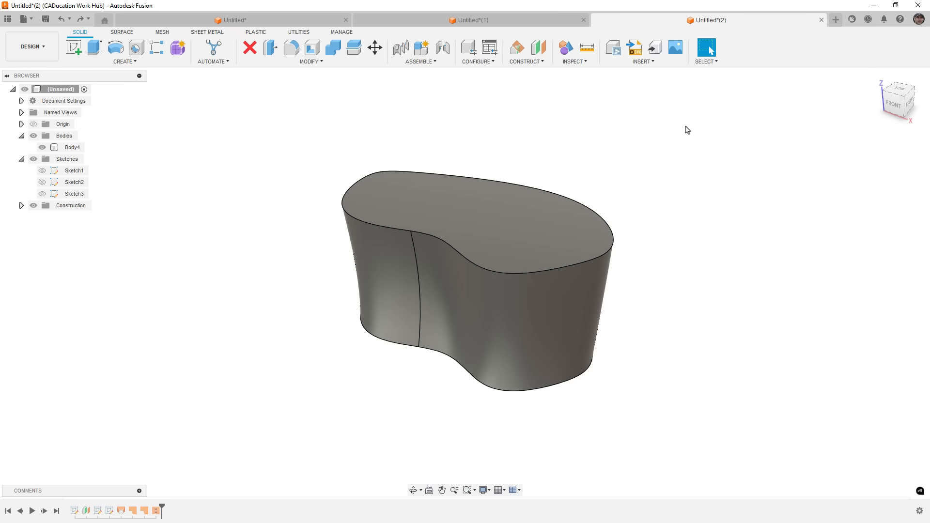
{"action": "mouse_move", "coordinate": [332, 126]}
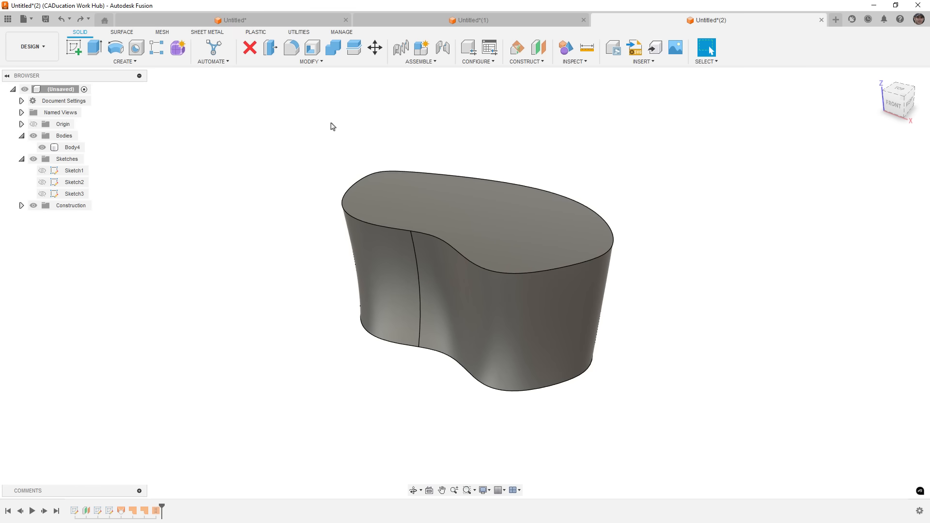
{"action": "mouse_move", "coordinate": [323, 125]}
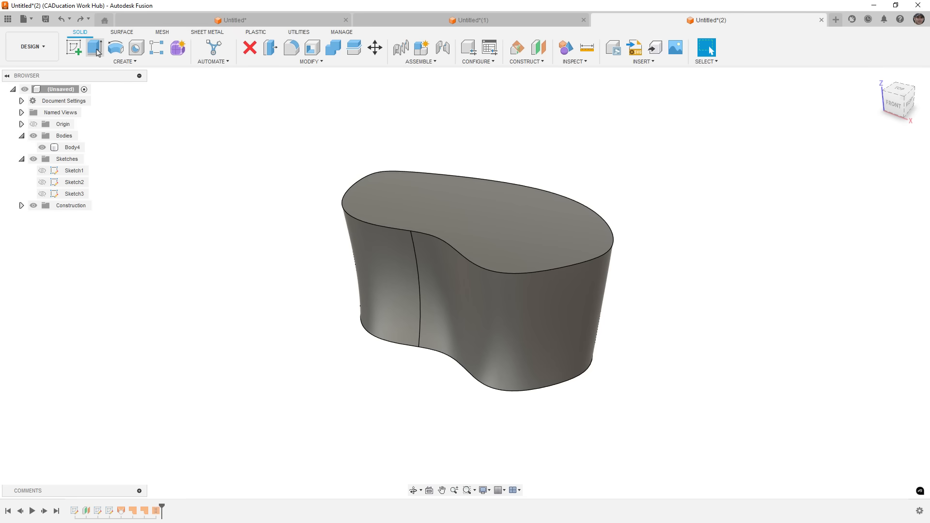
- Add Configuration 2 in Configure Design, then start an extrude from the kidney body's top face
{"action": "left_click", "coordinate": [92, 37]}
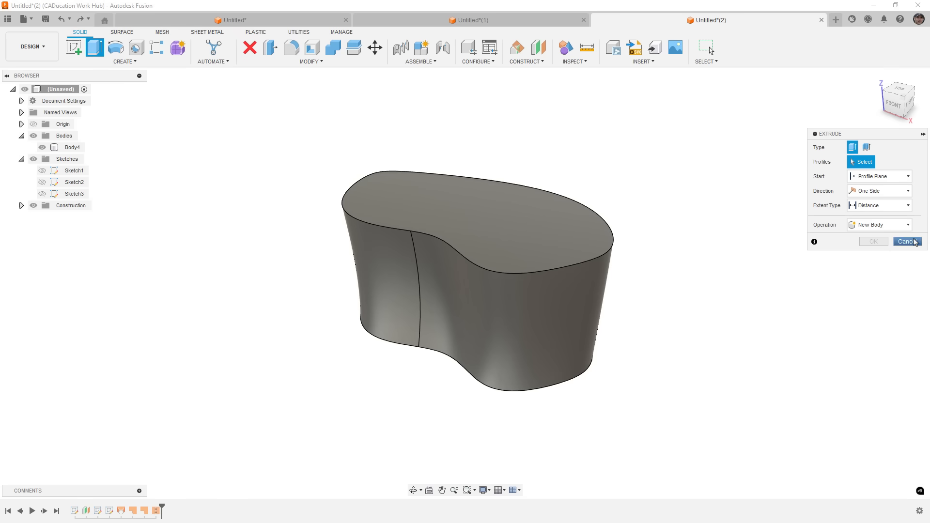
{"action": "left_click", "coordinate": [468, 46]}
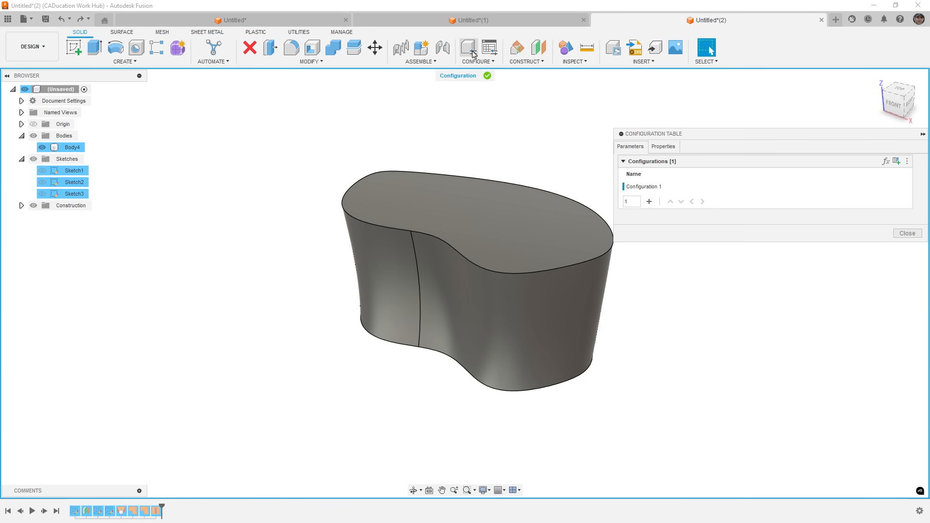
{"action": "left_click", "coordinate": [649, 201]}
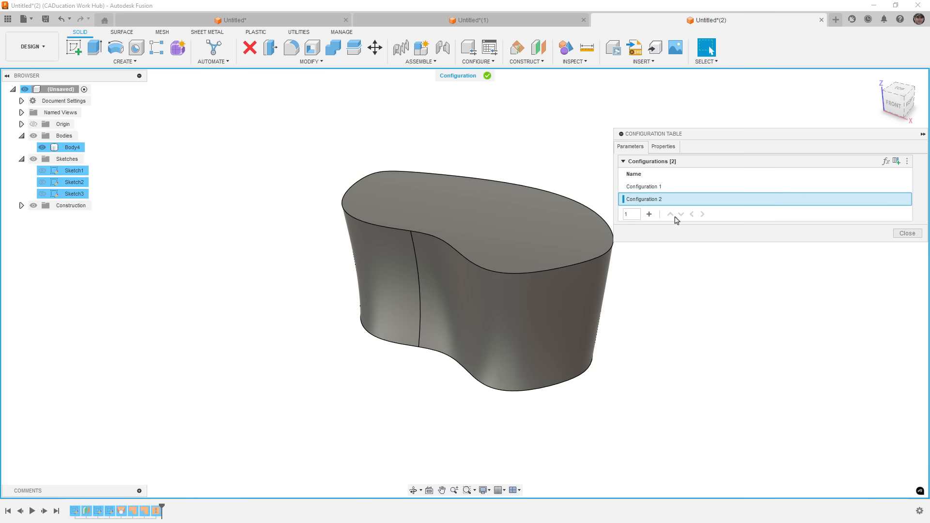
{"action": "left_click", "coordinate": [907, 233]}
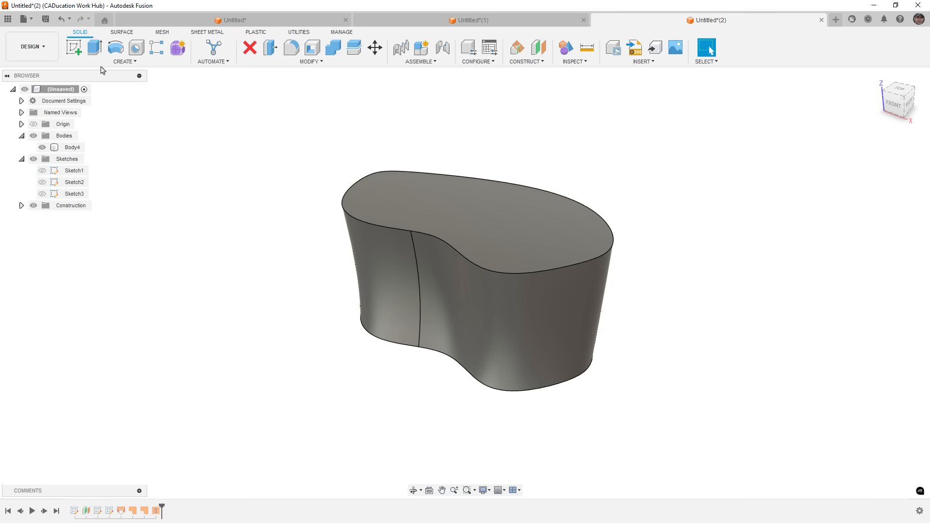
{"action": "left_click", "coordinate": [91, 48]}
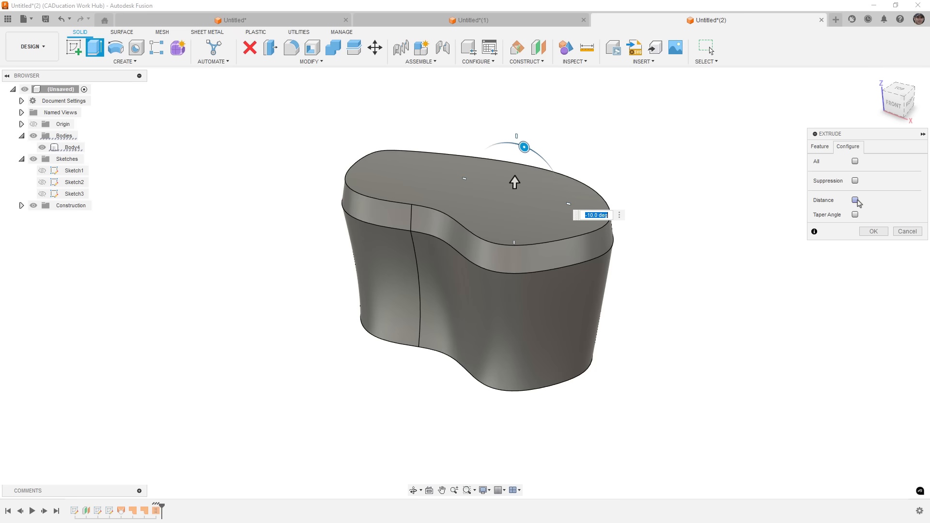
- Make the extrude taper configurable and set Configuration 2's d3 distance to 10 mm in the table
{"action": "left_click", "coordinate": [855, 200]}
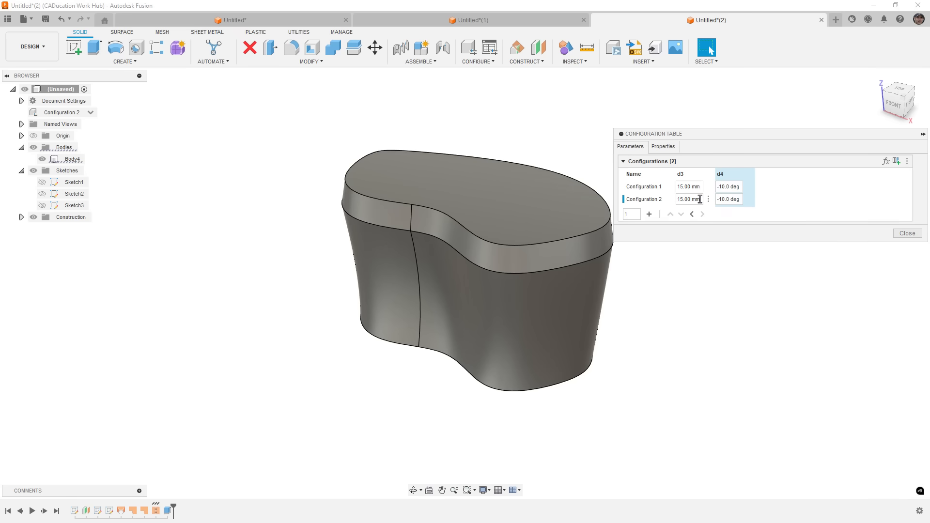
{"action": "type", "text": "10"}
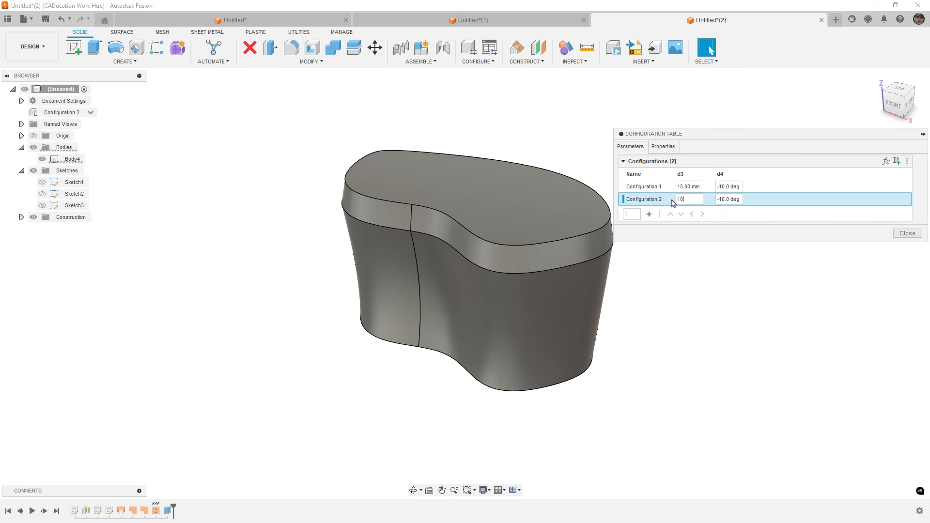
{"action": "left_click", "coordinate": [646, 187]}
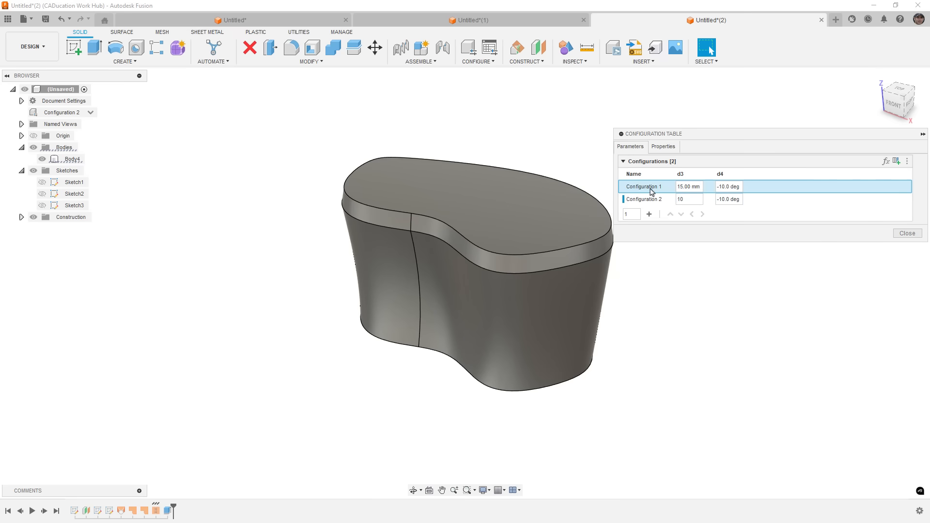
{"action": "left_click", "coordinate": [907, 233]}
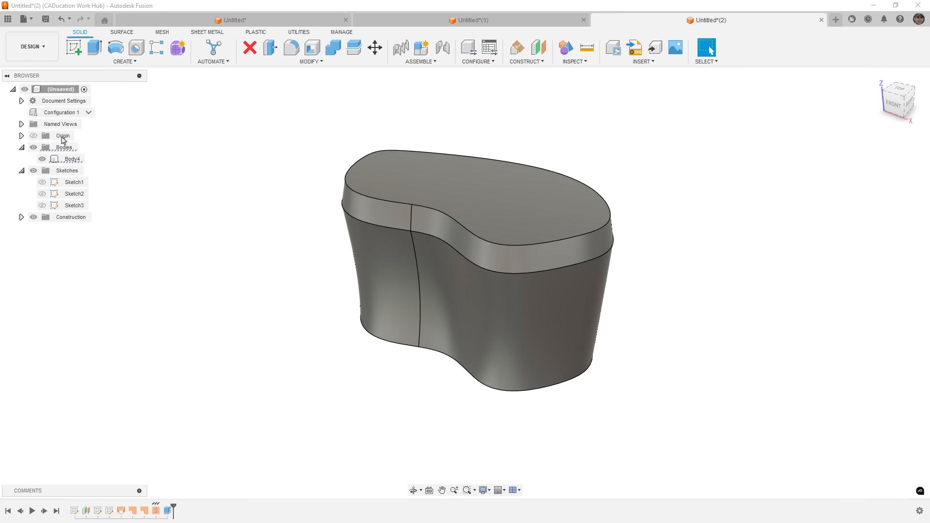
{"action": "mouse_move", "coordinate": [110, 124]}
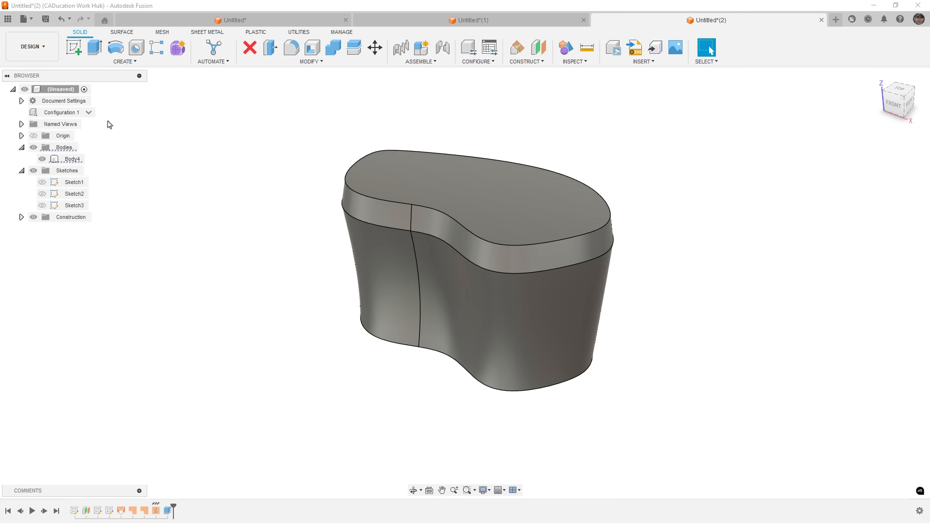
{"action": "mouse_move", "coordinate": [127, 33]}
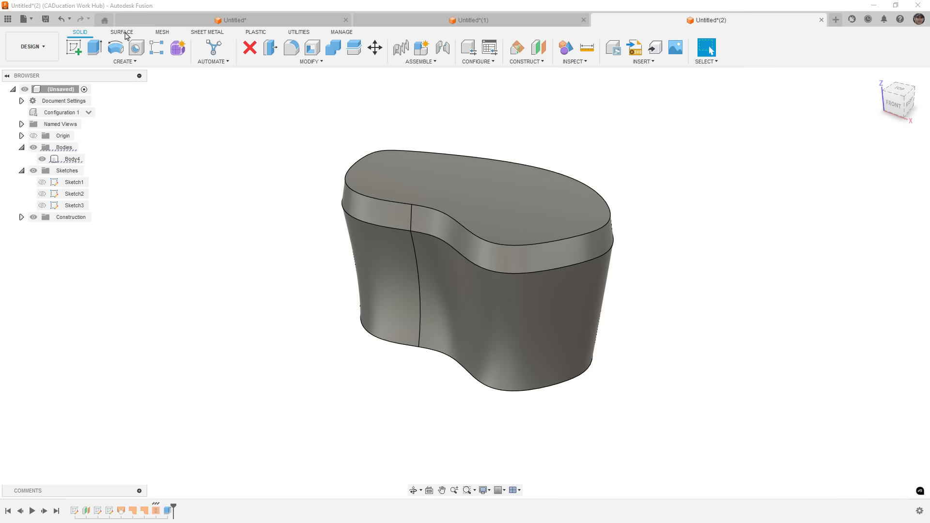
{"action": "left_click", "coordinate": [122, 32]}
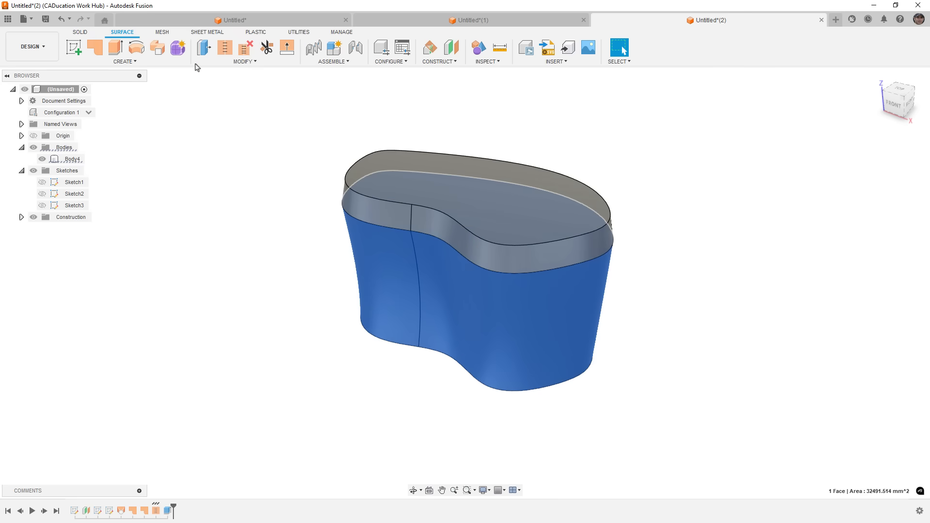
- Offset the side faces inward -10 mm as a surface with its distance marked configurable
{"action": "left_click", "coordinate": [124, 61]}
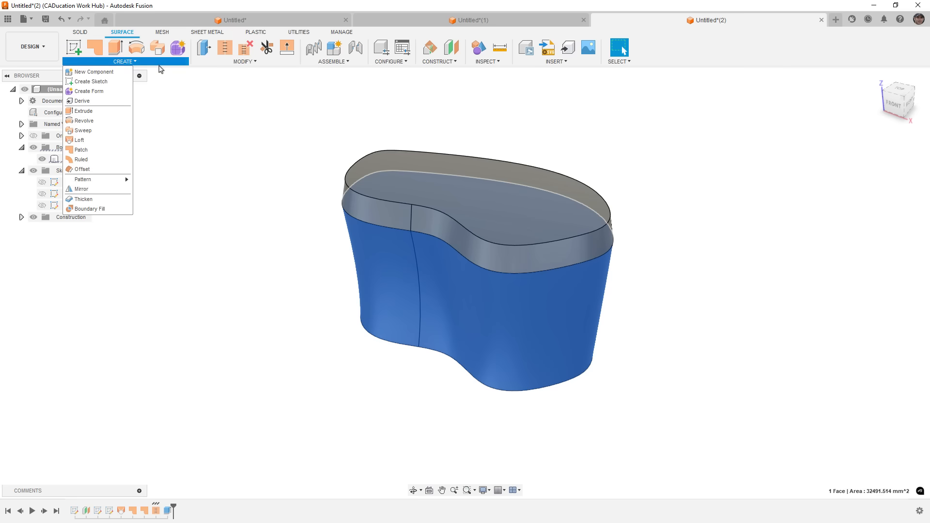
{"action": "left_click", "coordinate": [81, 168]}
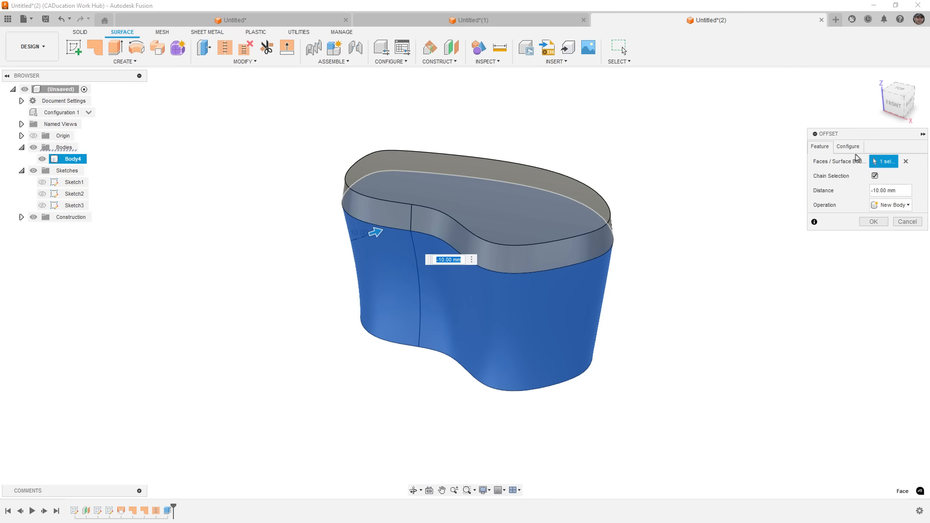
{"action": "left_click", "coordinate": [849, 146]}
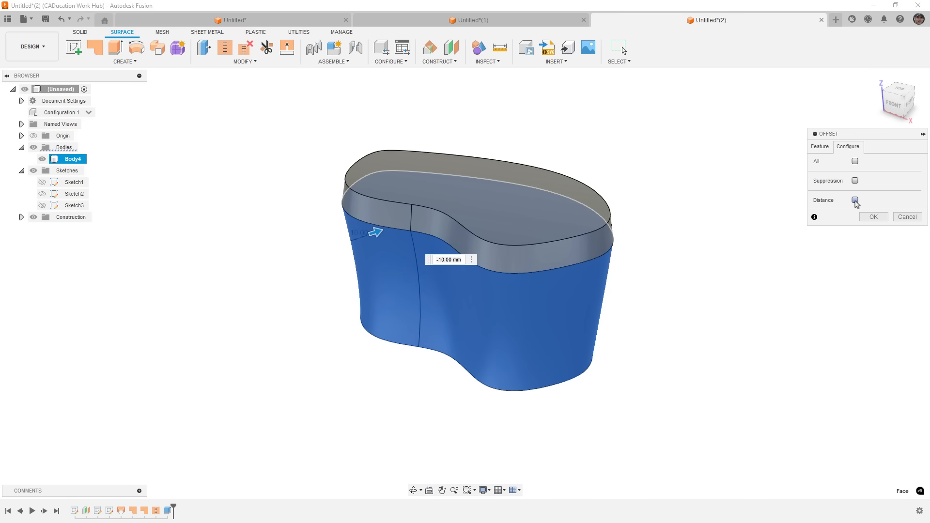
{"action": "left_click", "coordinate": [875, 217]}
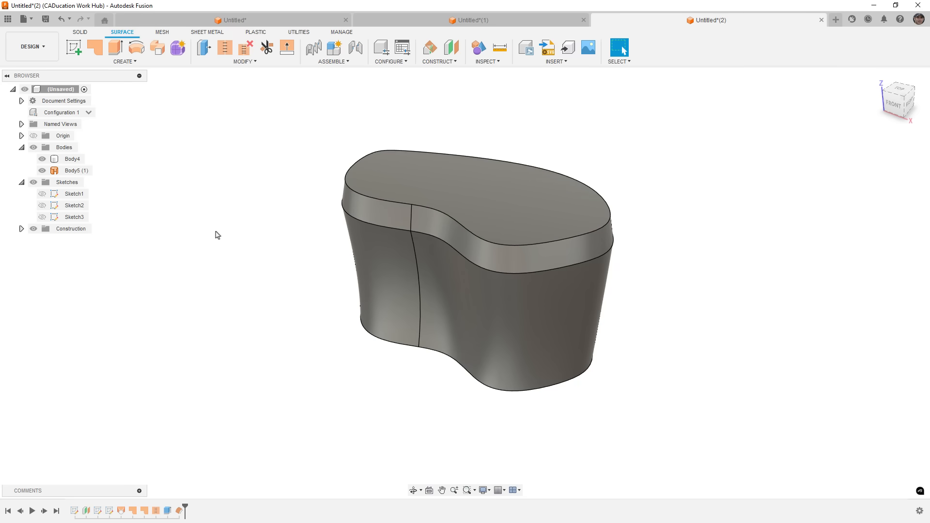
- Hide the solid and extend the offset surface's top edge 25 mm, distance configurable
{"action": "left_click", "coordinate": [40, 159]}
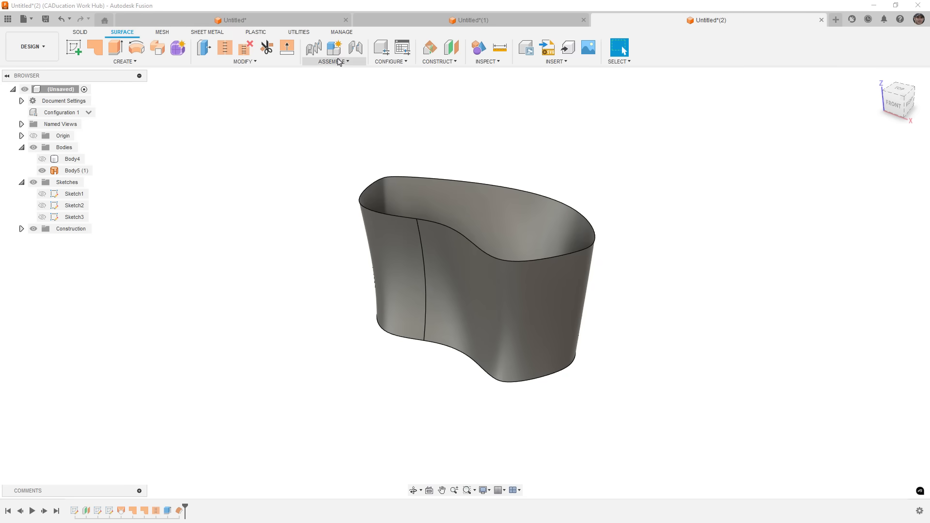
{"action": "left_click", "coordinate": [287, 47]}
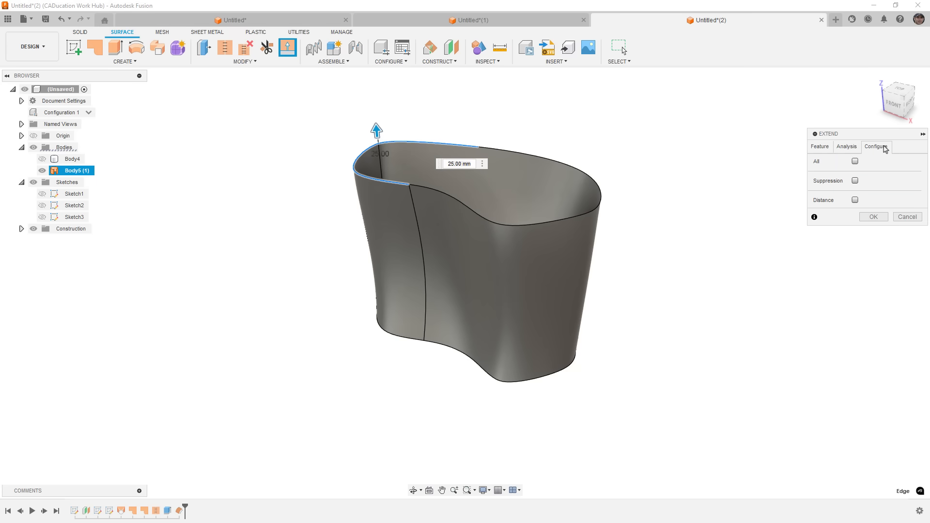
{"action": "mouse_move", "coordinate": [883, 151]}
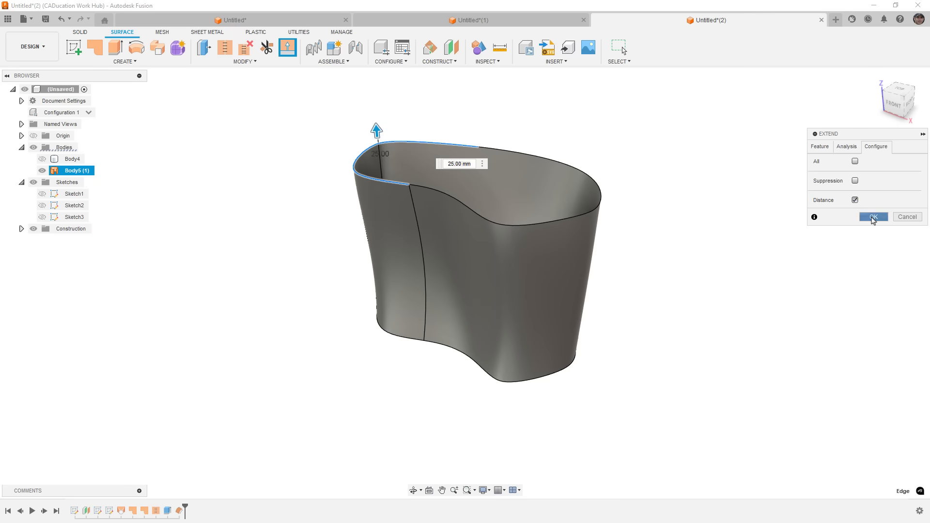
{"action": "left_click", "coordinate": [874, 217]}
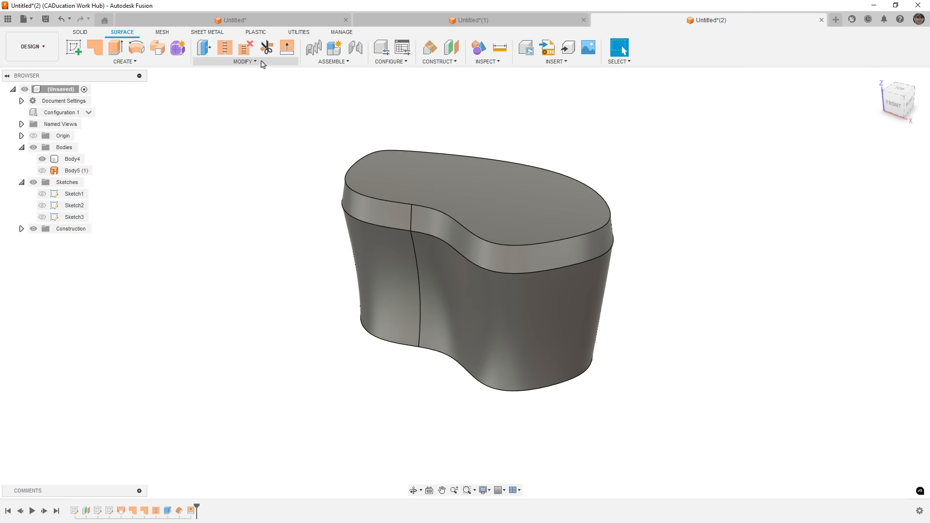
- Split the solid with the offset surface and delete the inner core body
{"action": "left_click", "coordinate": [265, 48]}
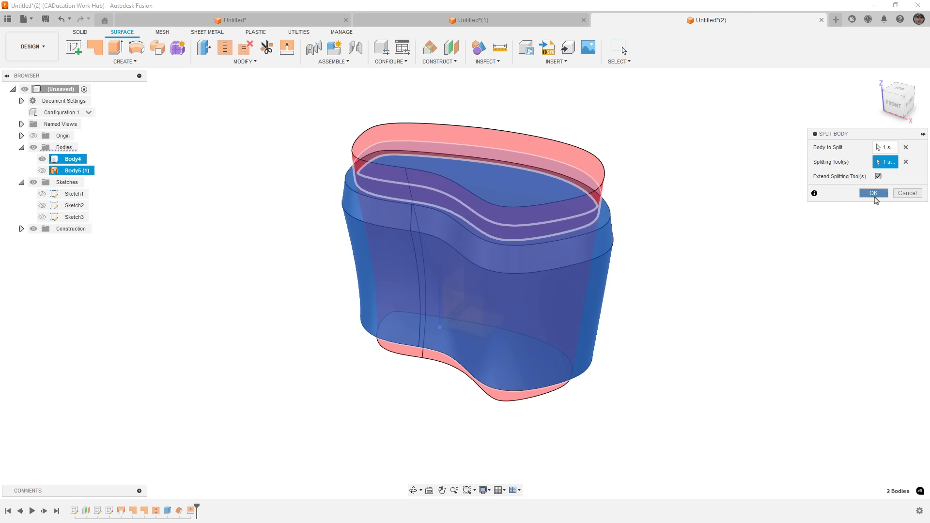
{"action": "mouse_move", "coordinate": [568, 237]}
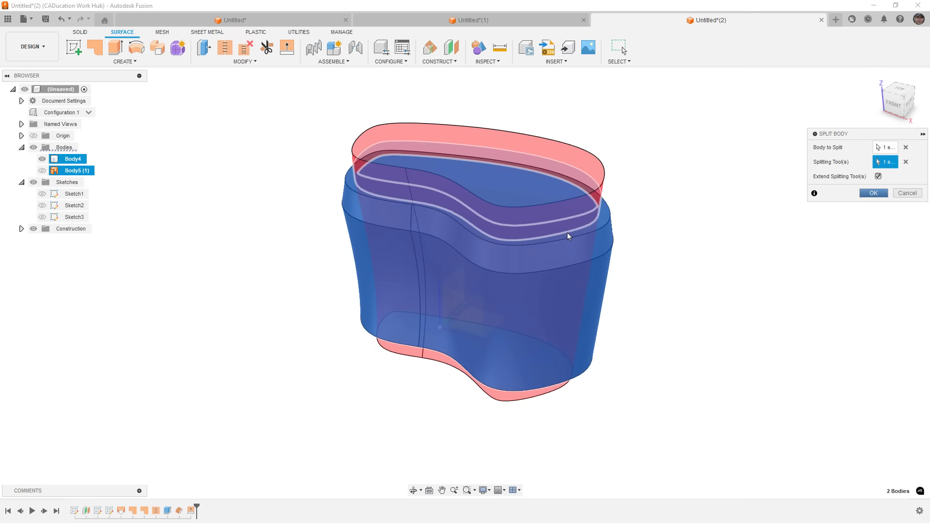
{"action": "left_click", "coordinate": [874, 193]}
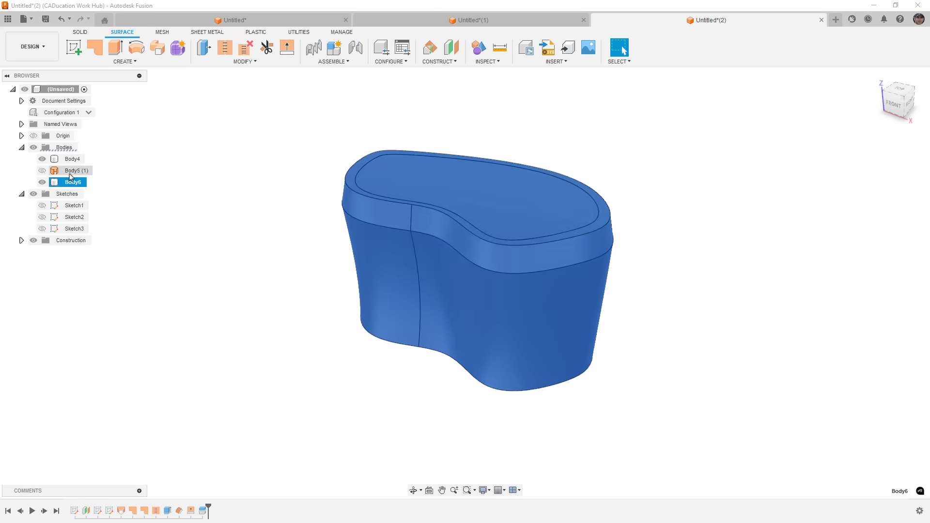
{"action": "right_click", "coordinate": [72, 159]}
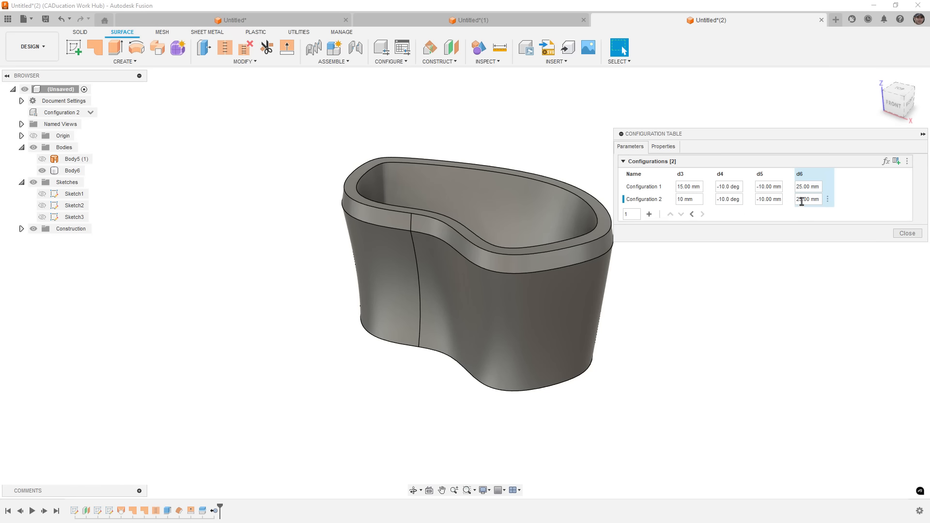
- Set Configuration 2's d5 offset value to -8 in the configuration table
{"action": "left_click", "coordinate": [769, 200]}
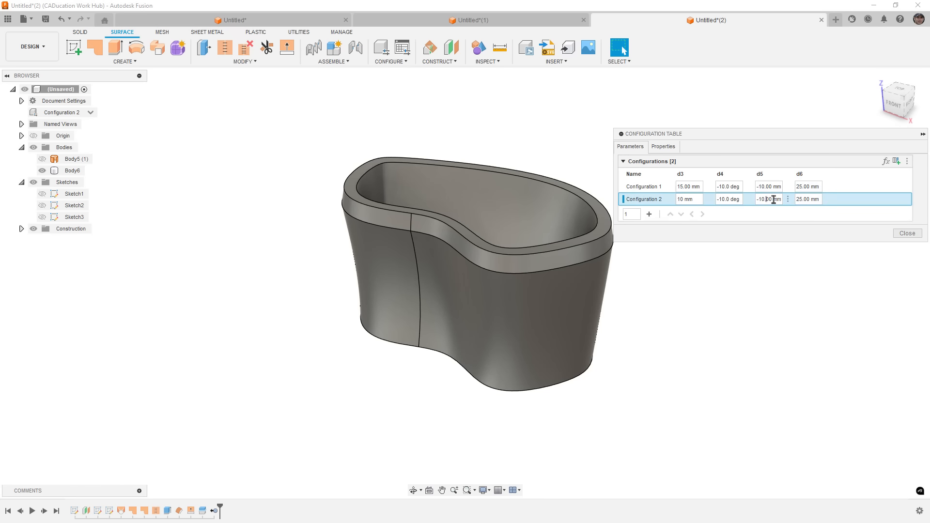
{"action": "double_click", "coordinate": [769, 200]}
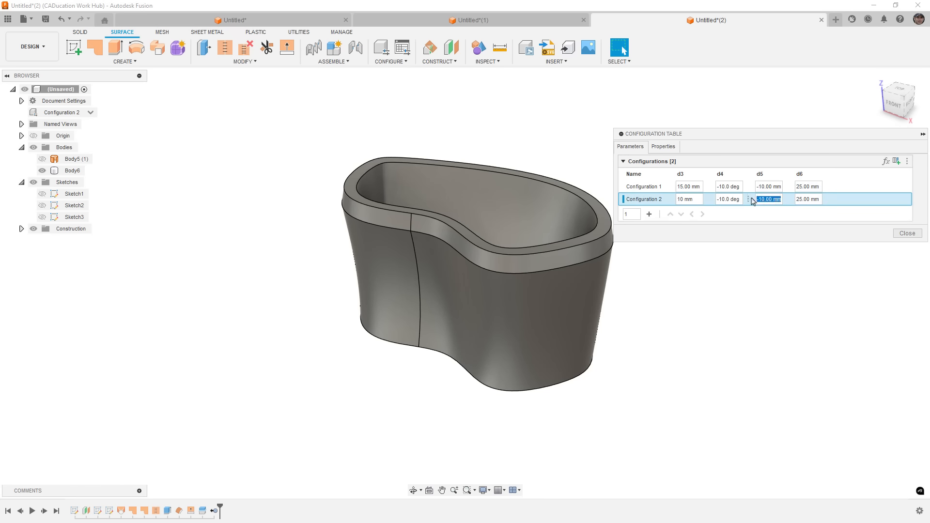
{"action": "type", "text": "-8"}
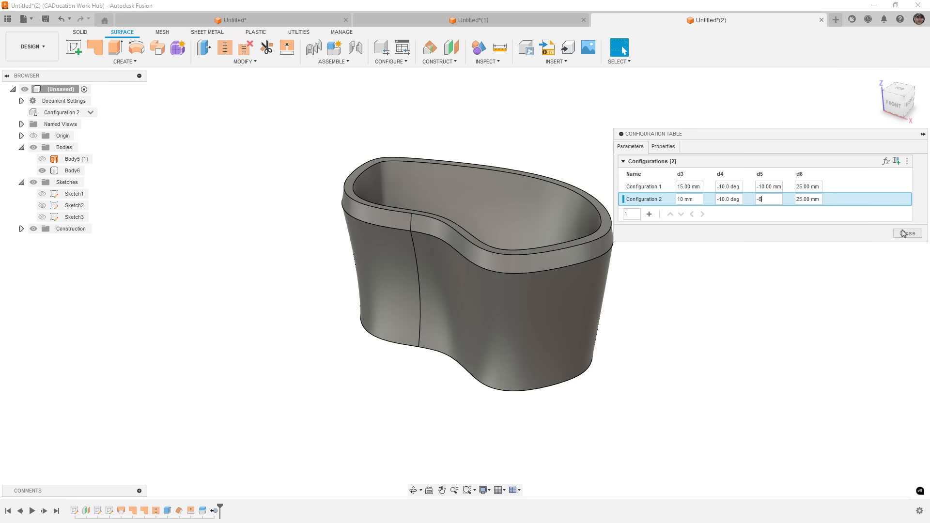
{"action": "left_click", "coordinate": [908, 233]}
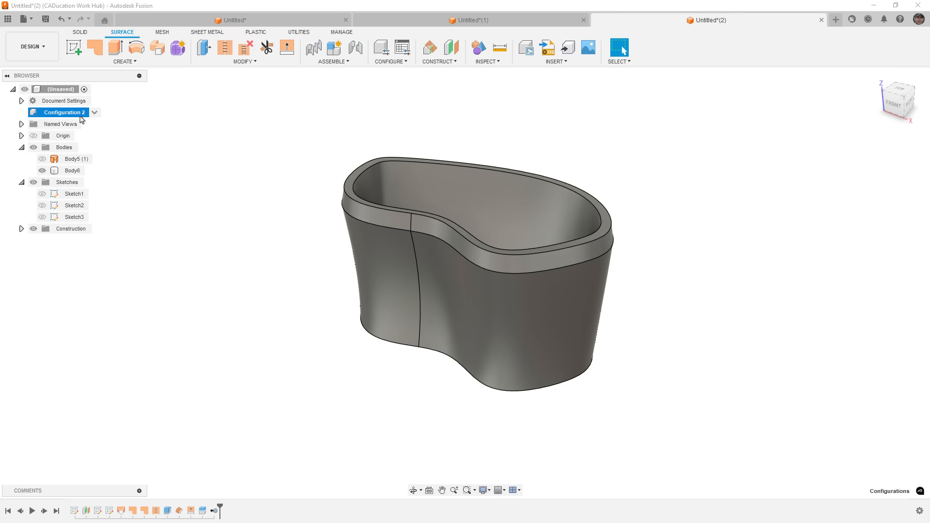
- Switch the design back to Configuration 1 from the browser dropdown
{"action": "left_click", "coordinate": [95, 112]}
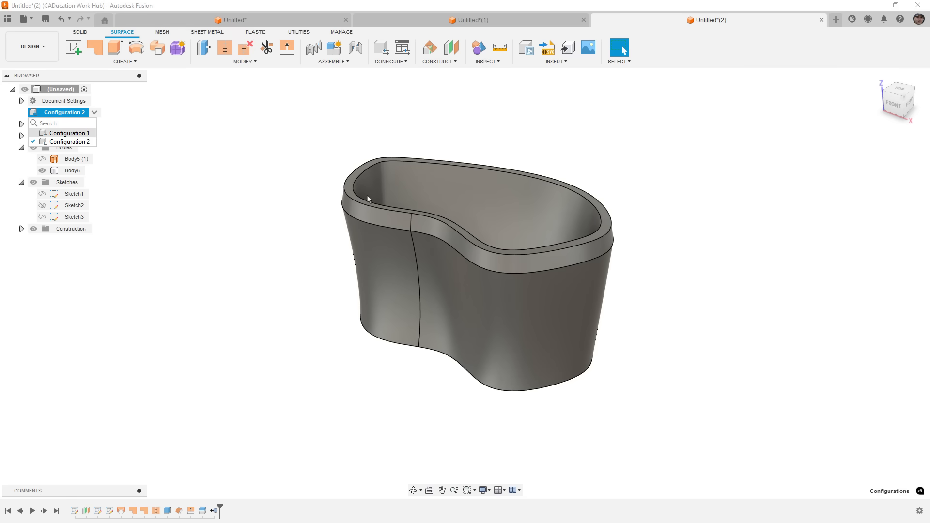
{"action": "left_click", "coordinate": [70, 133]}
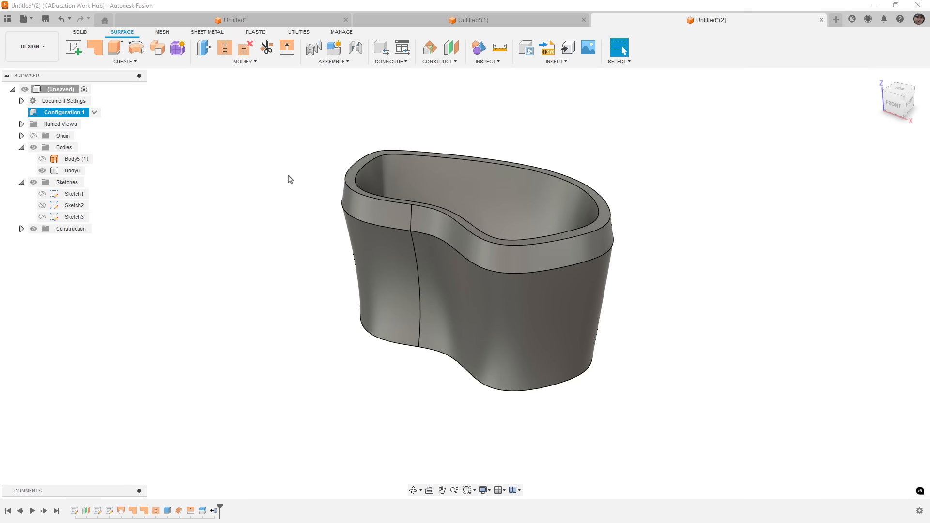
{"action": "mouse_move", "coordinate": [250, 163]}
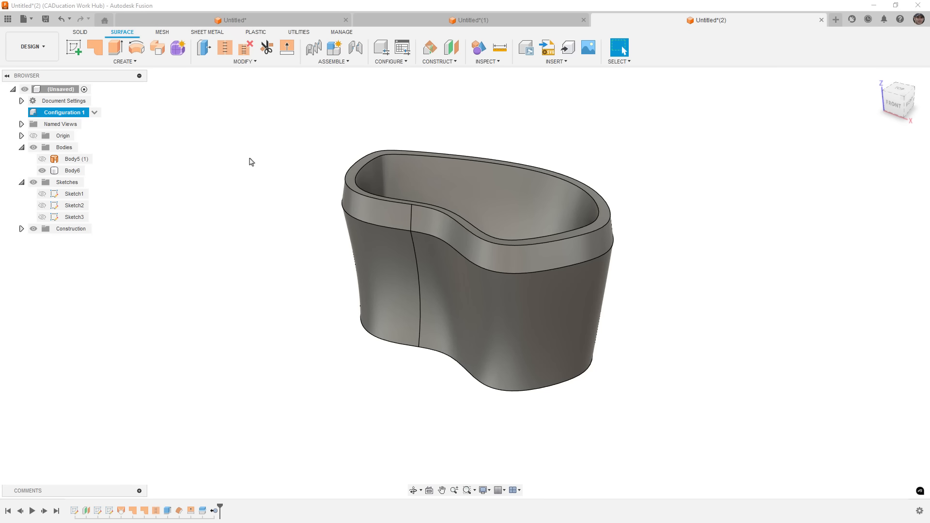
{"action": "mouse_move", "coordinate": [211, 225]}
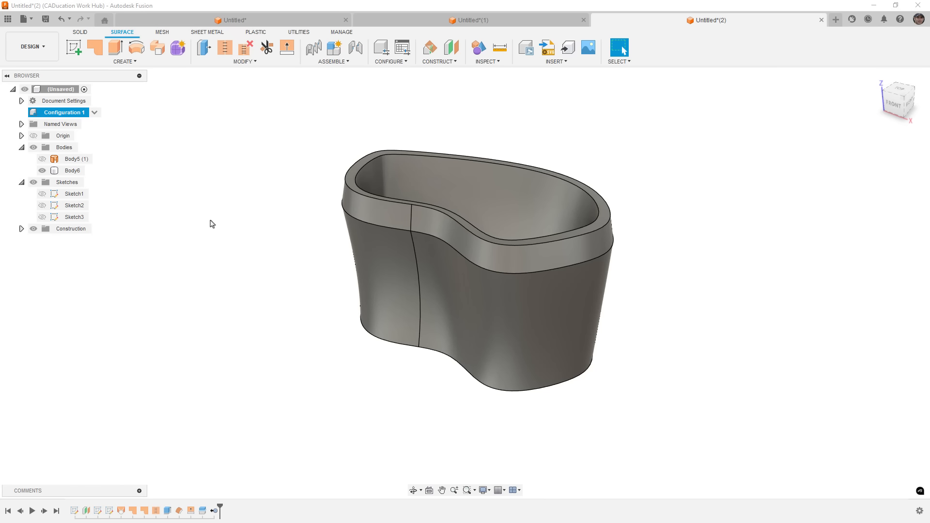
{"action": "mouse_move", "coordinate": [267, 264]}
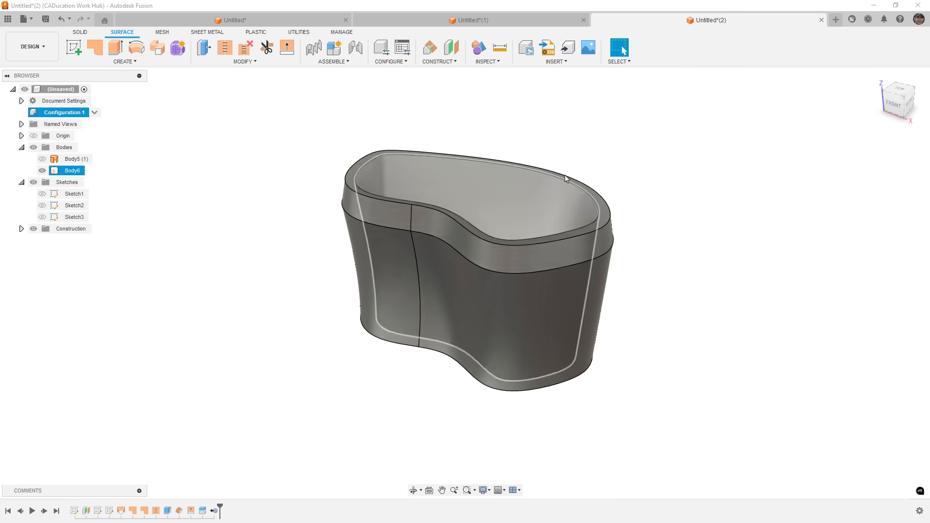
{"action": "left_click", "coordinate": [899, 19]}
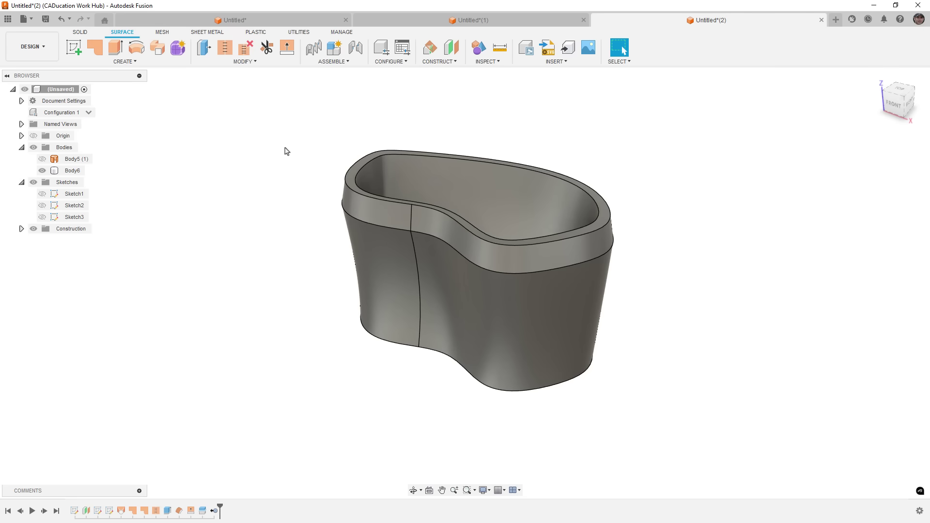
{"action": "mouse_move", "coordinate": [279, 157]}
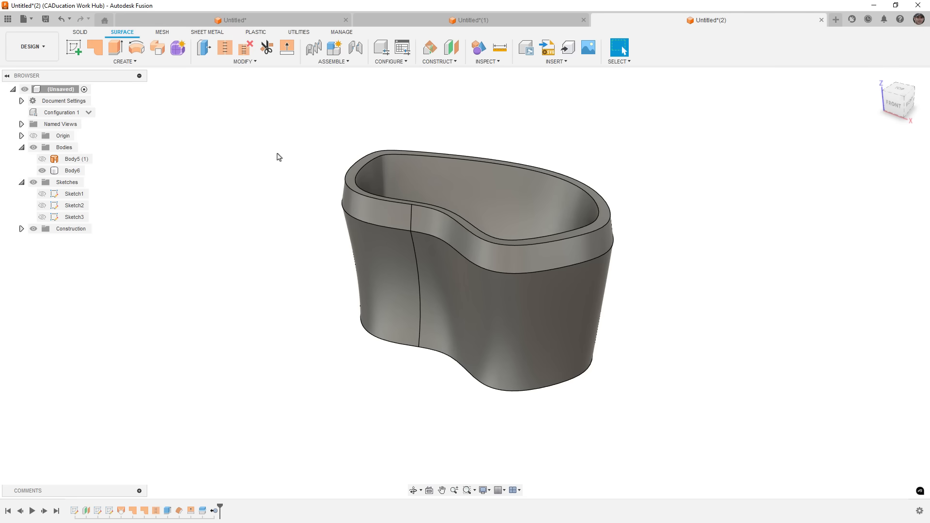